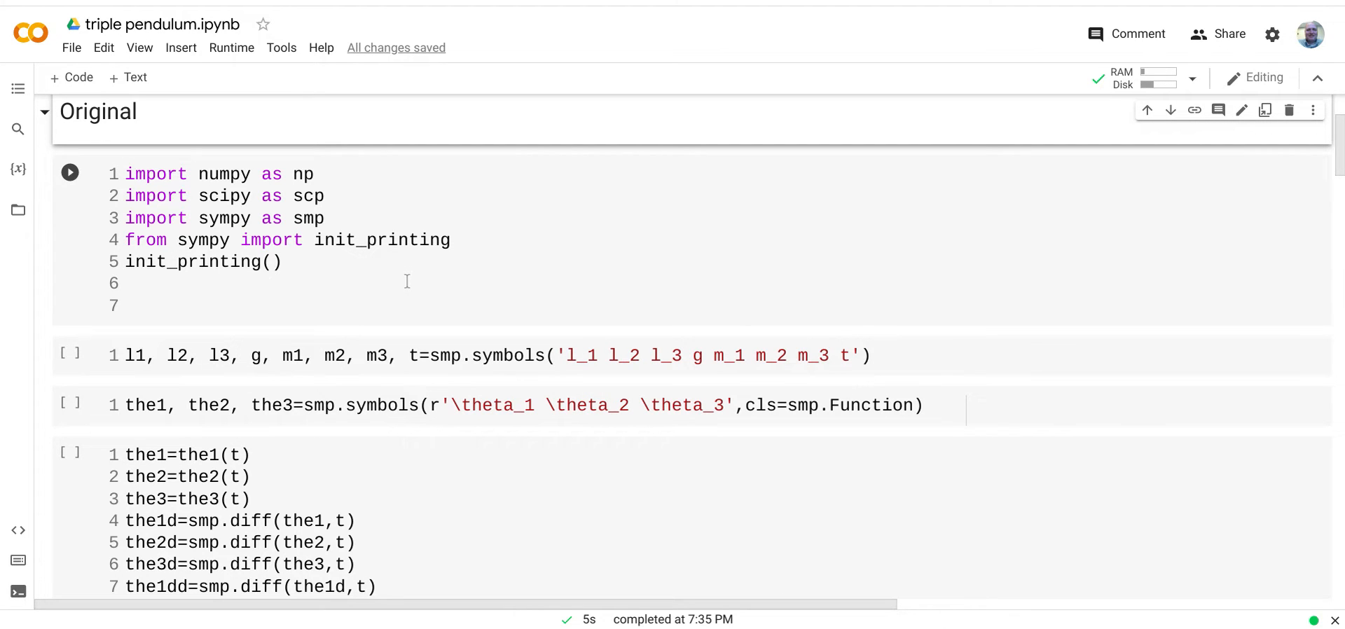
Step: Scroll past the symbol setup and Lagrangian cells to the equation-solving cell for sols
click(178, 356)
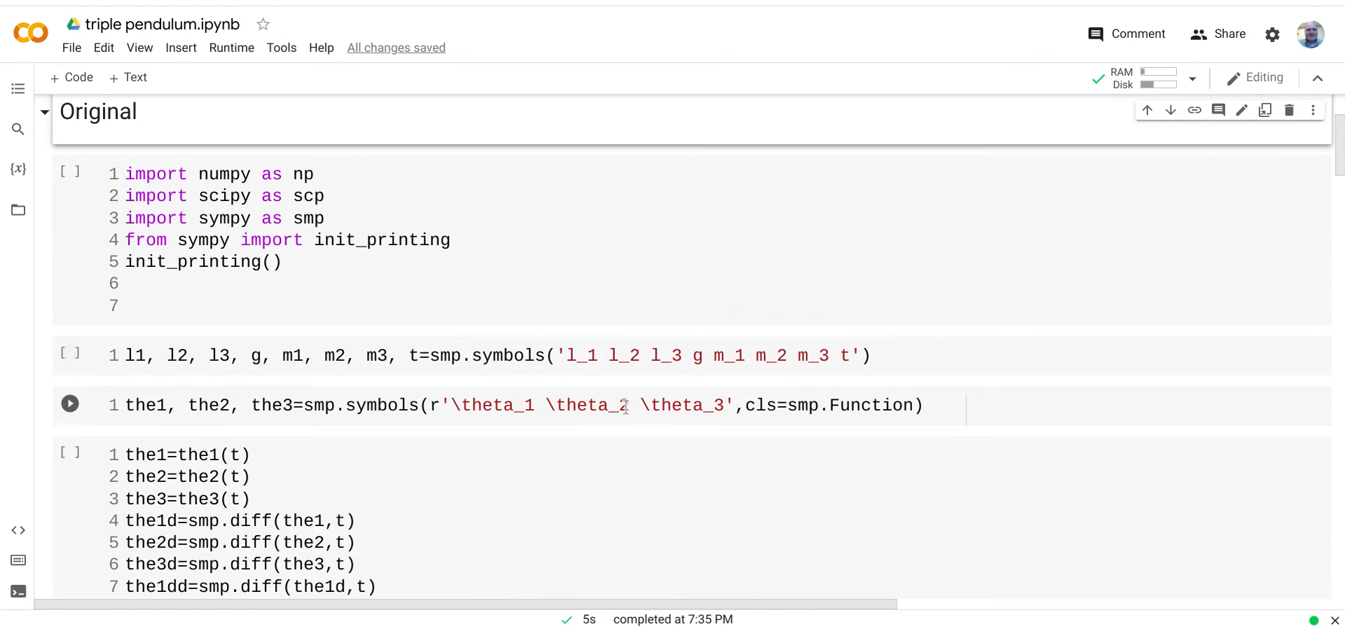
click(420, 444)
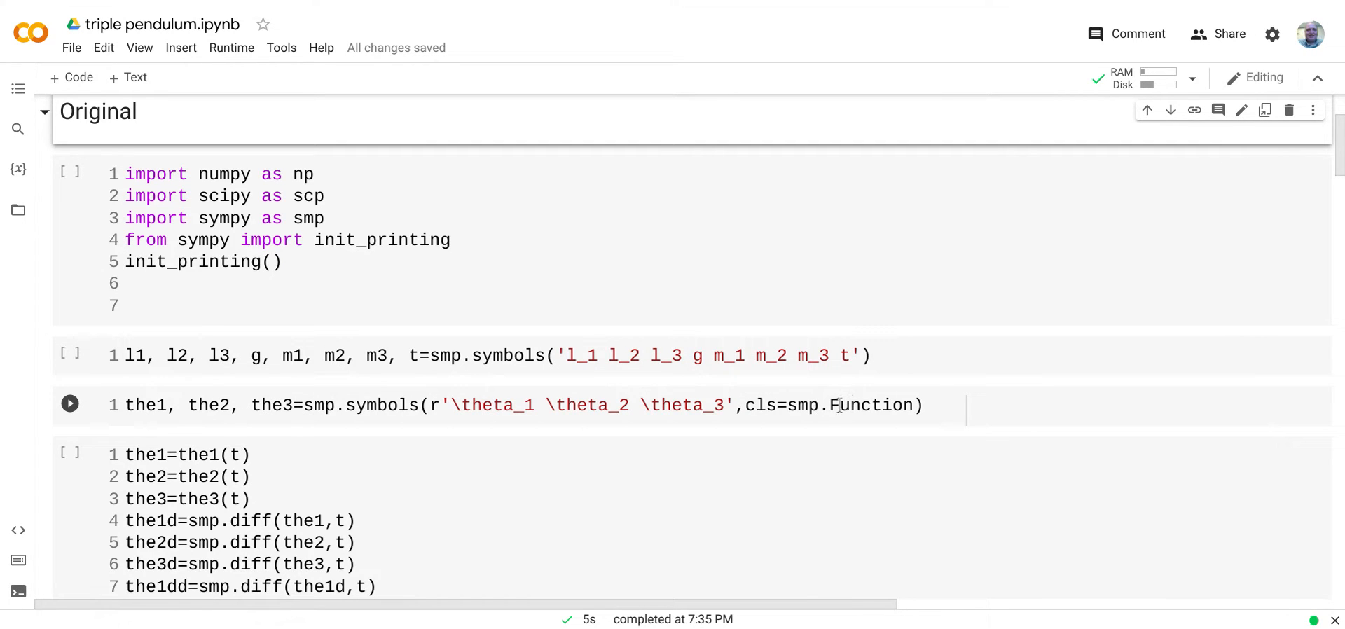
scroll(down, 3)
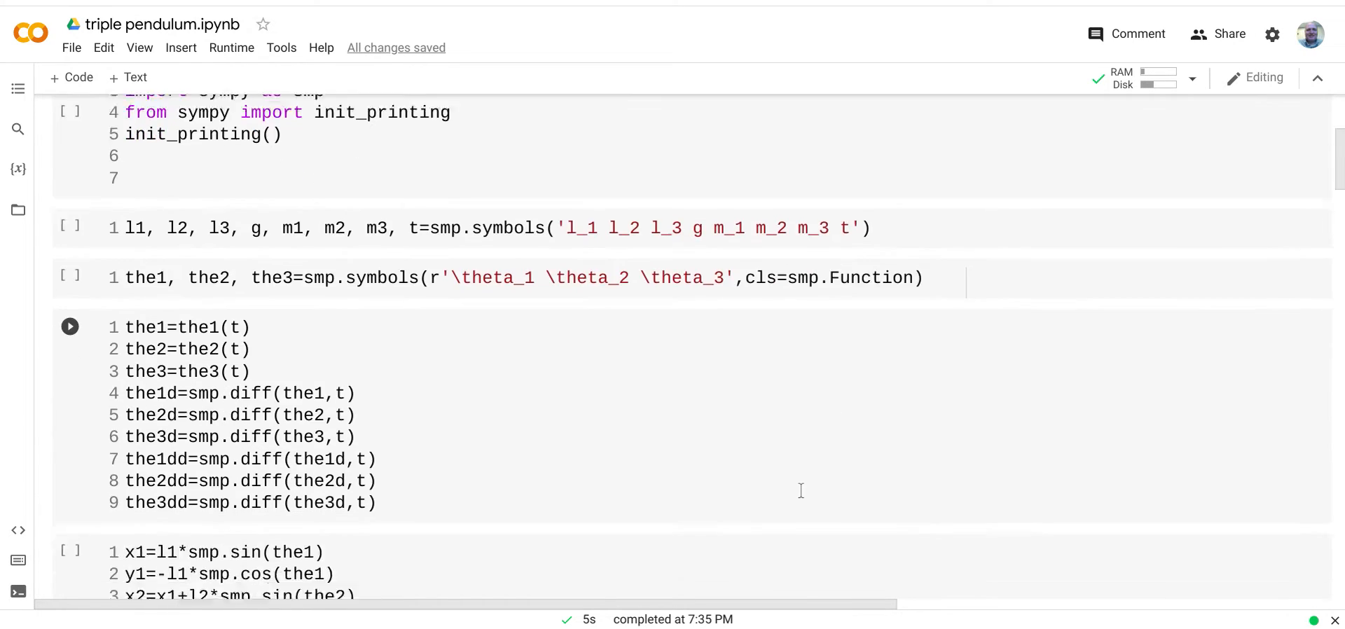
scroll(down, 3)
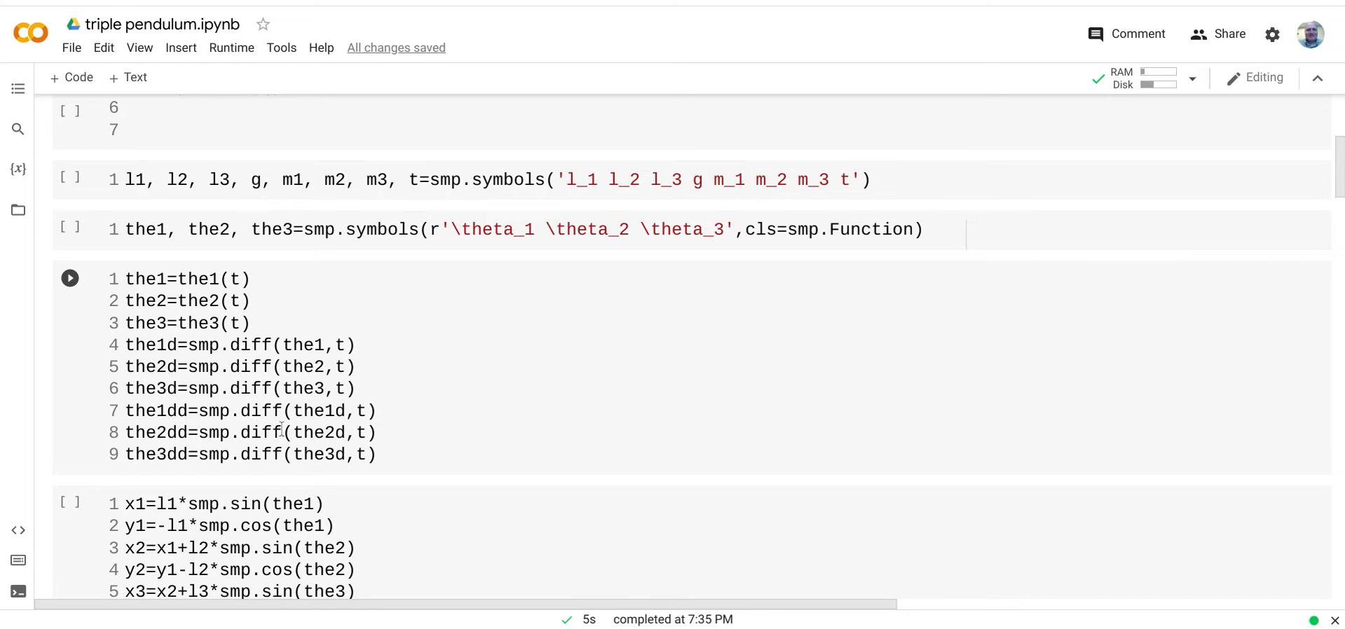
scroll(down, 3)
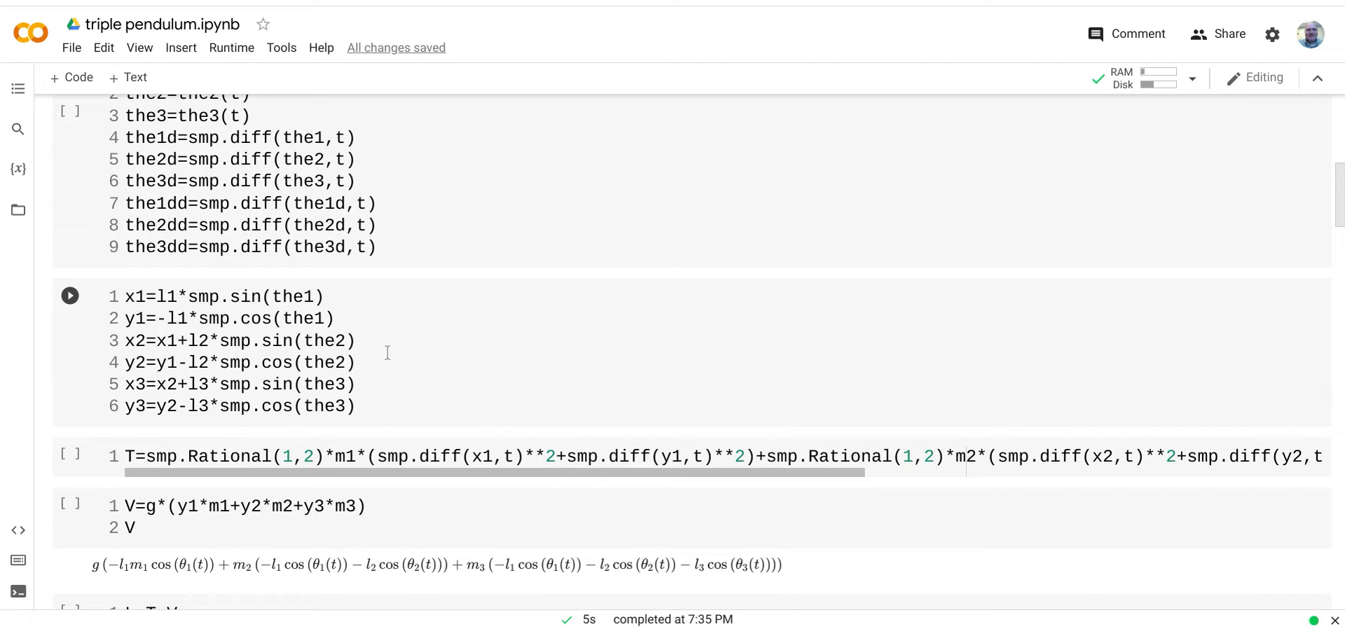
mouse_move(429, 379)
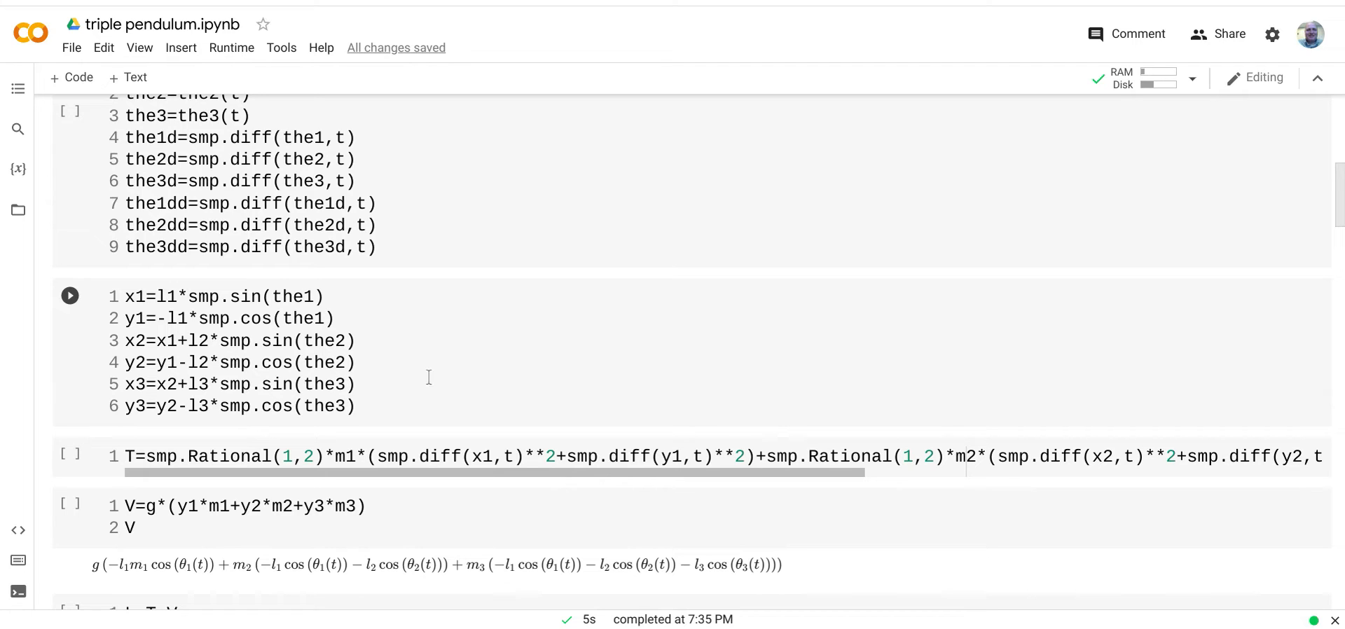
mouse_move(450, 365)
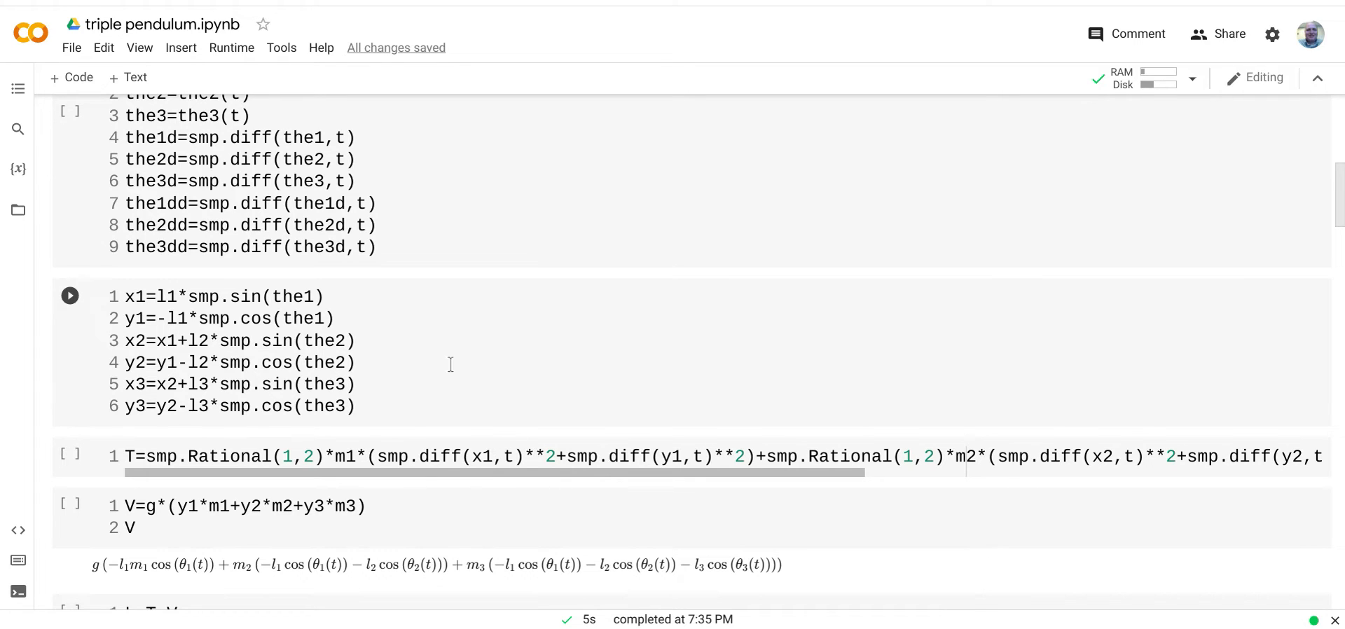
click(296, 456)
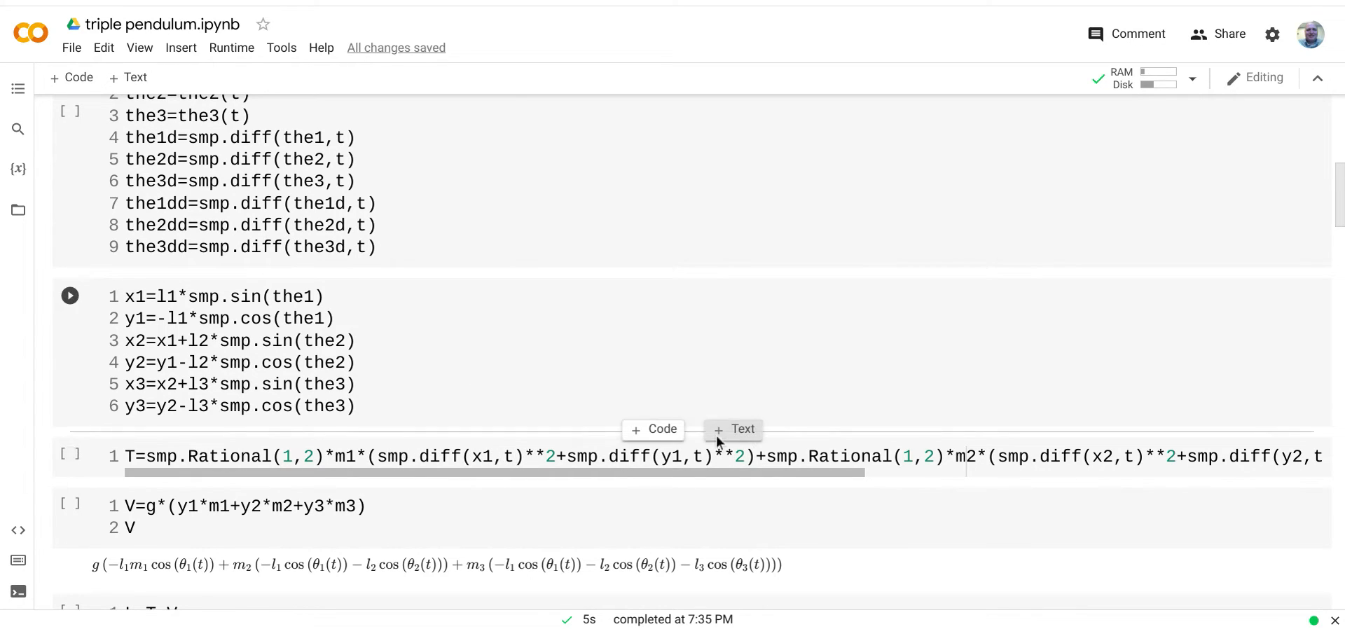
scroll(down, 3)
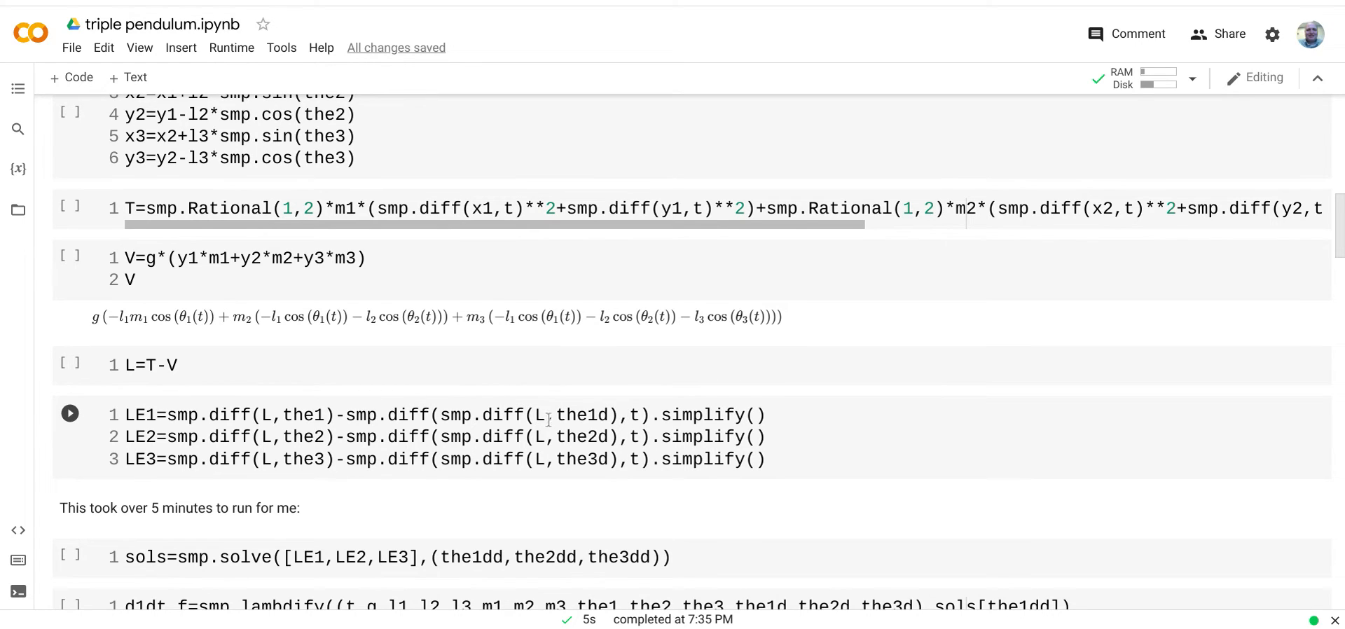
mouse_move(605, 417)
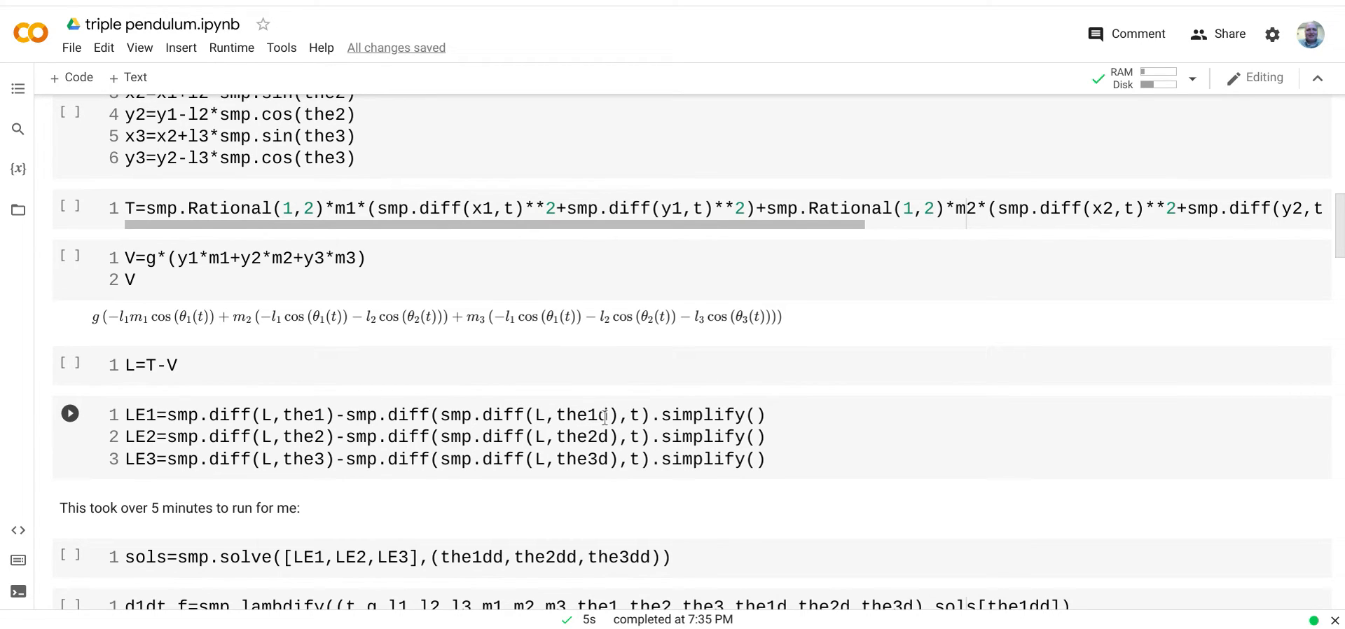
mouse_move(808, 431)
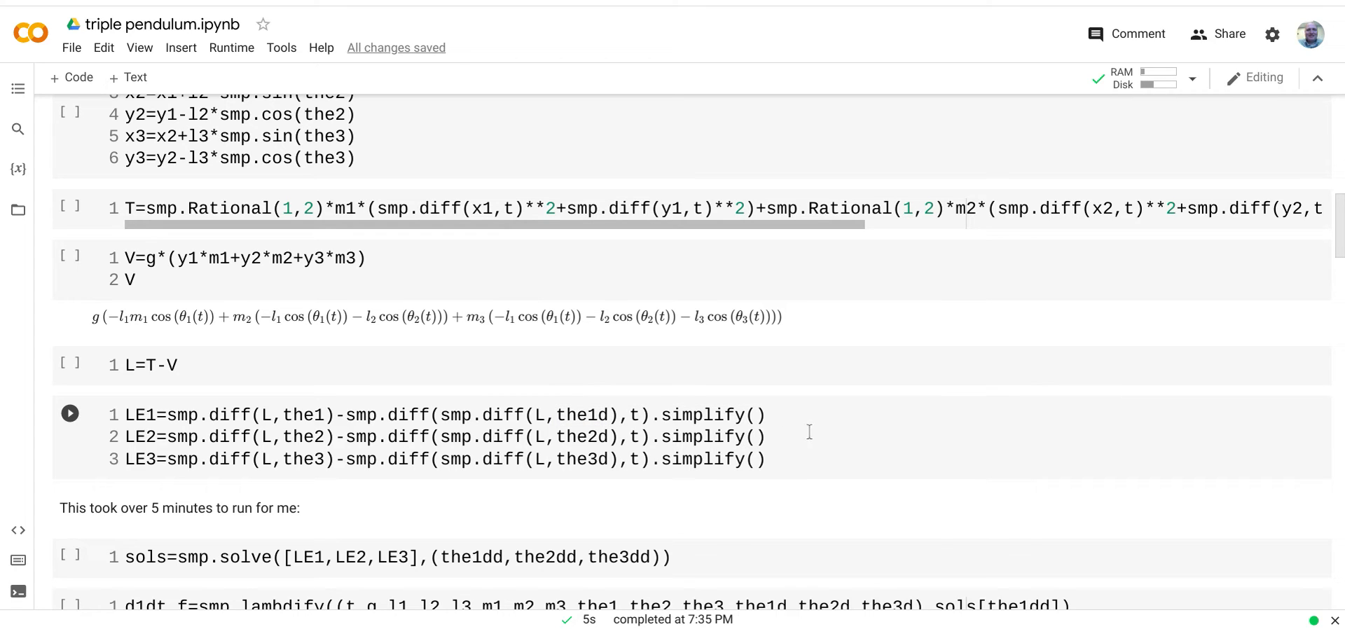
mouse_move(373, 451)
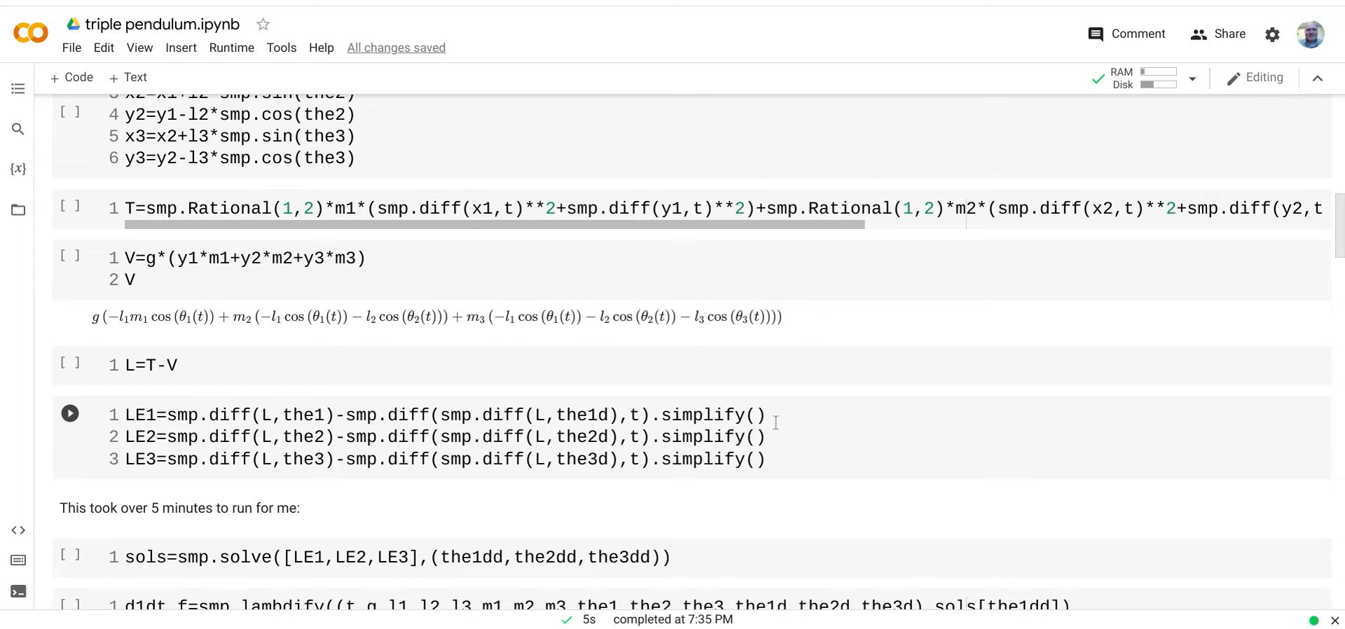
Step: Scroll to the lambdify and dSdt cells and highlight part of the lambdify line
scroll(down, 3)
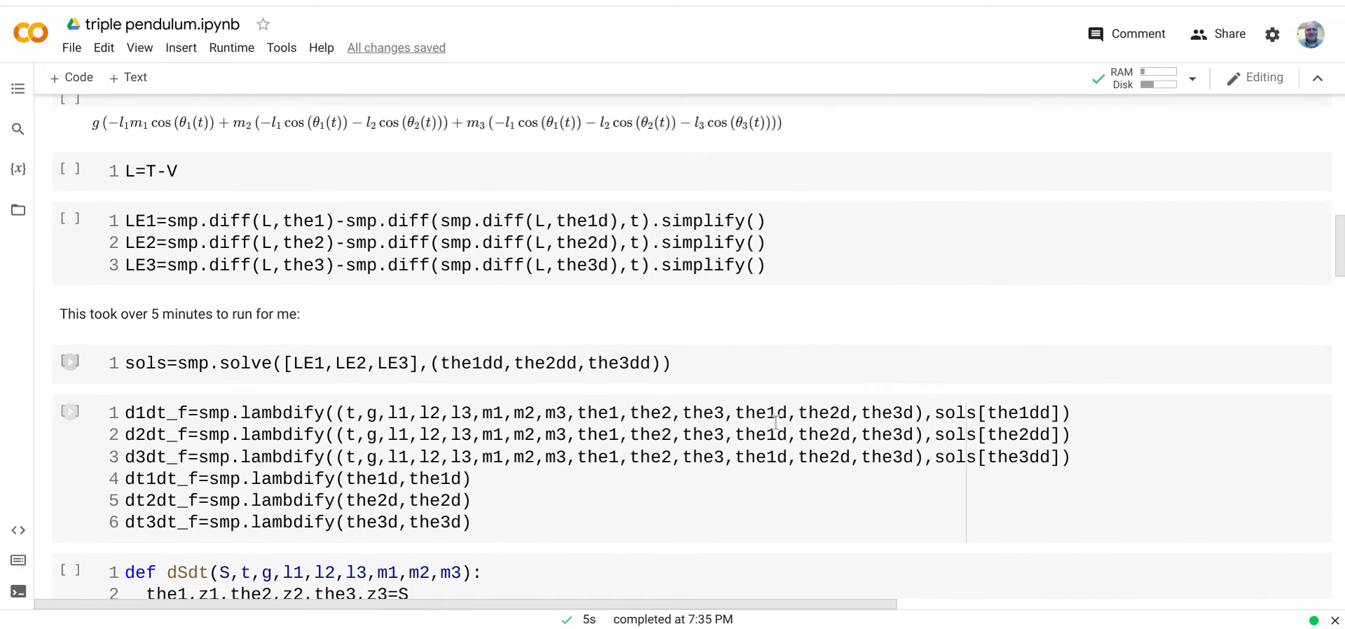
scroll(down, 3)
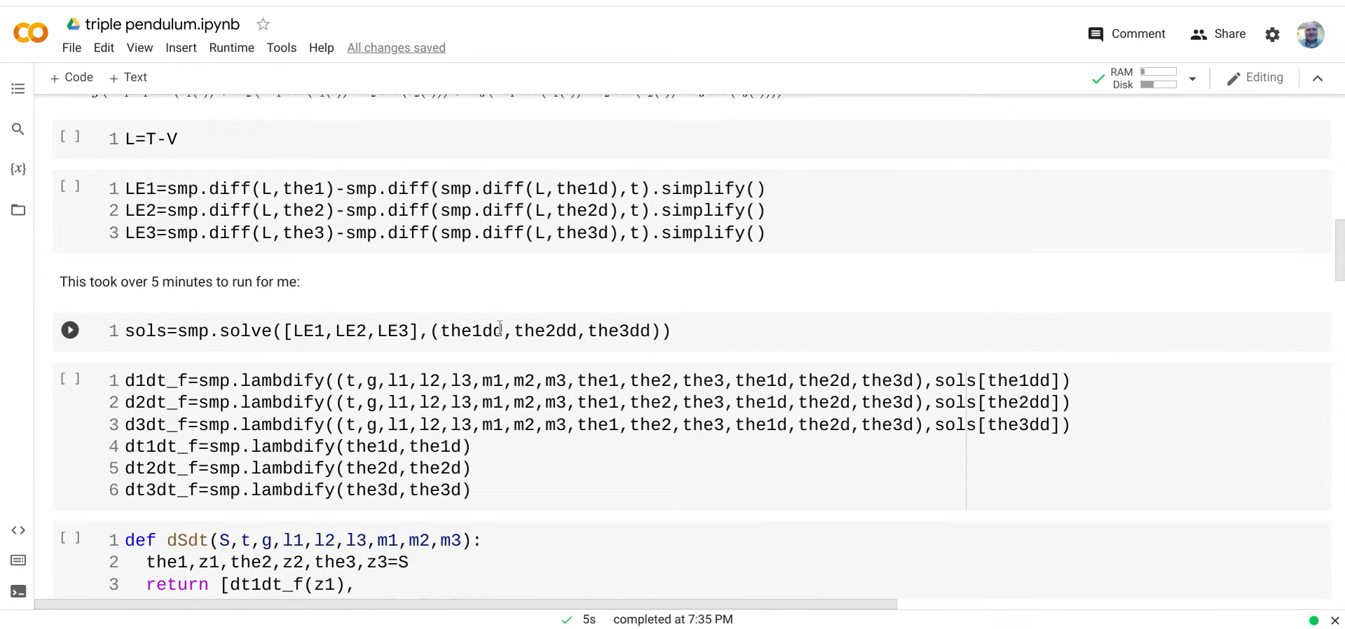
mouse_move(626, 331)
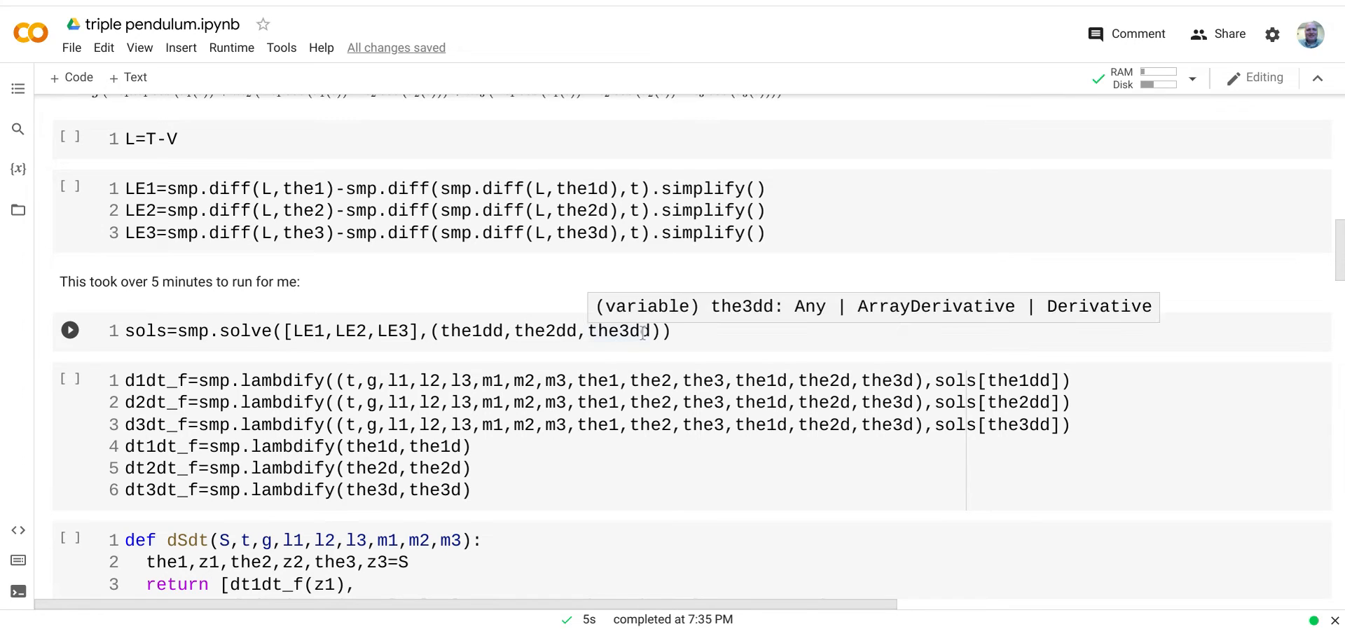
mouse_move(144, 283)
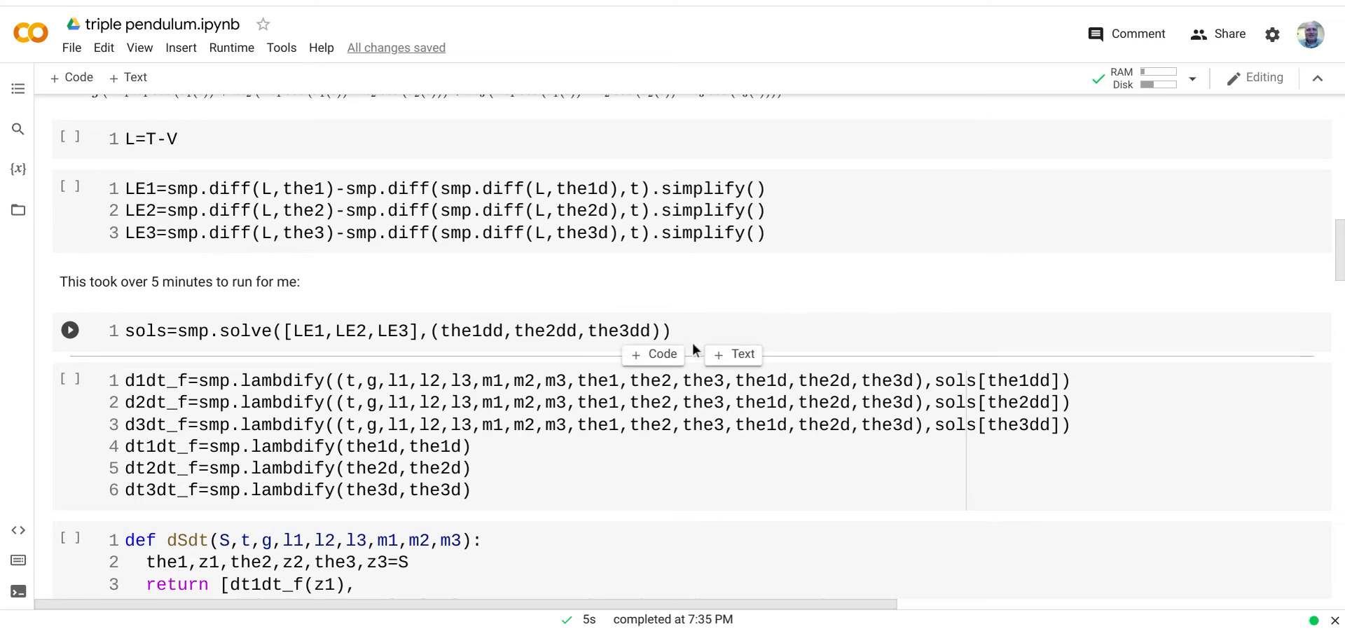
click(70, 329)
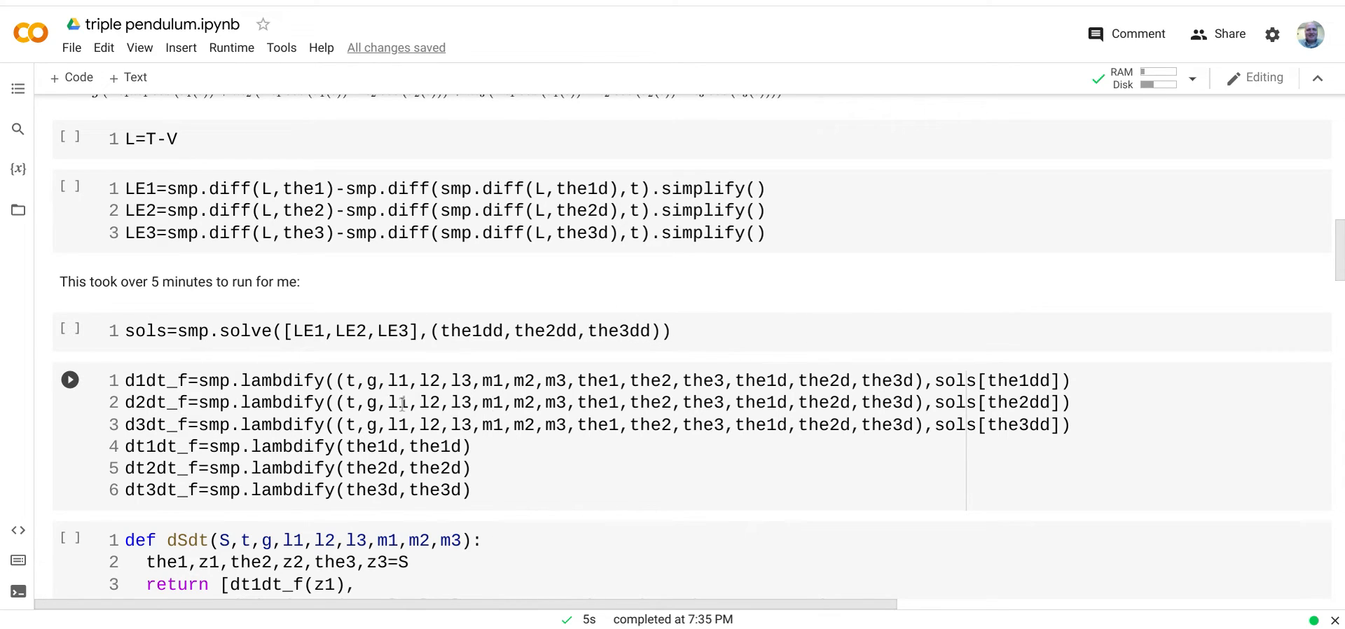
mouse_move(566, 449)
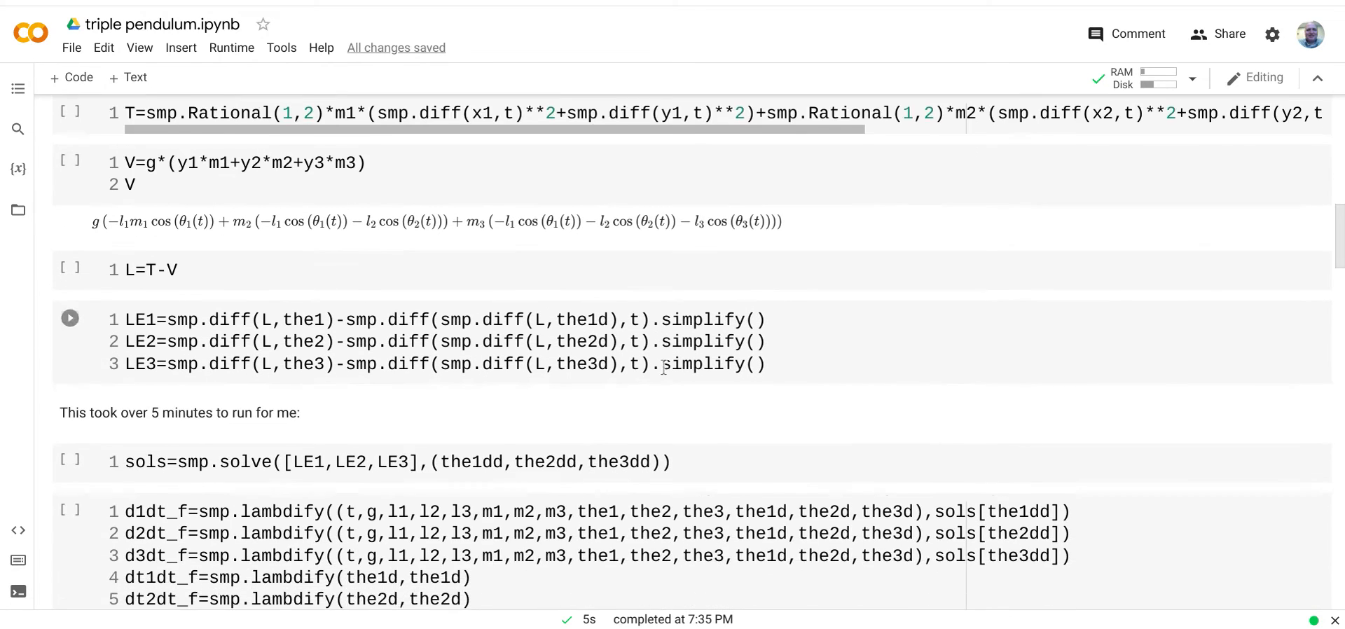
scroll(down, 3)
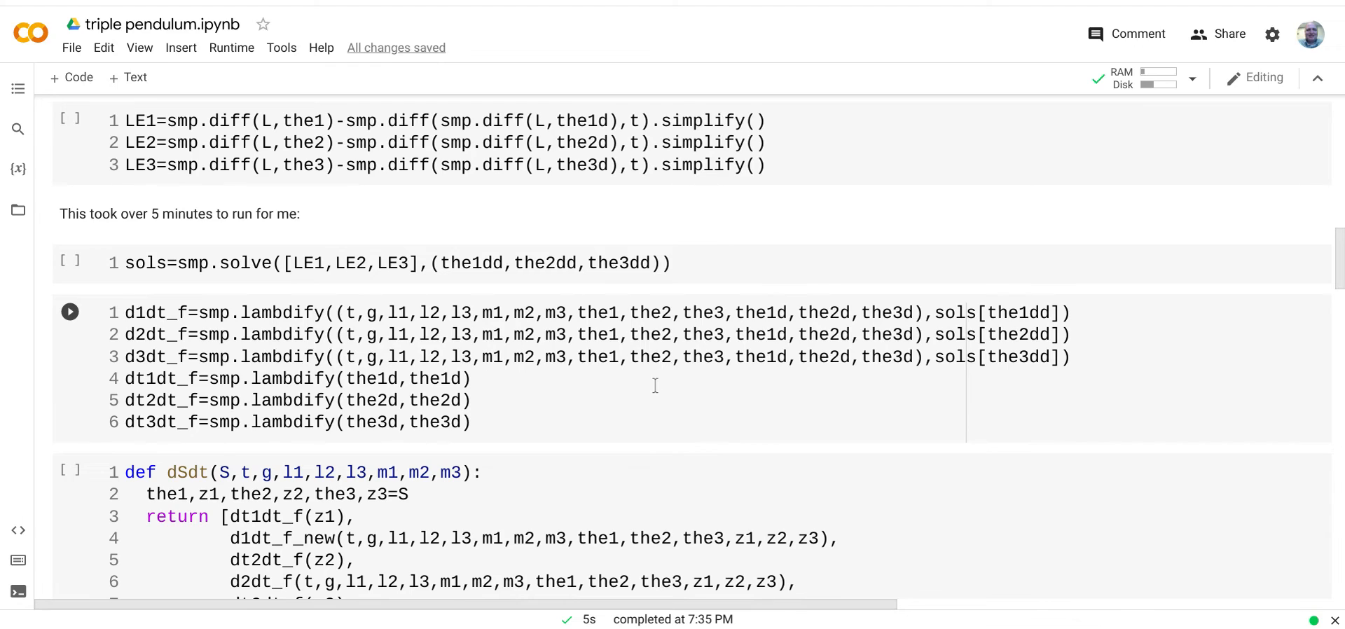
scroll(down, 3)
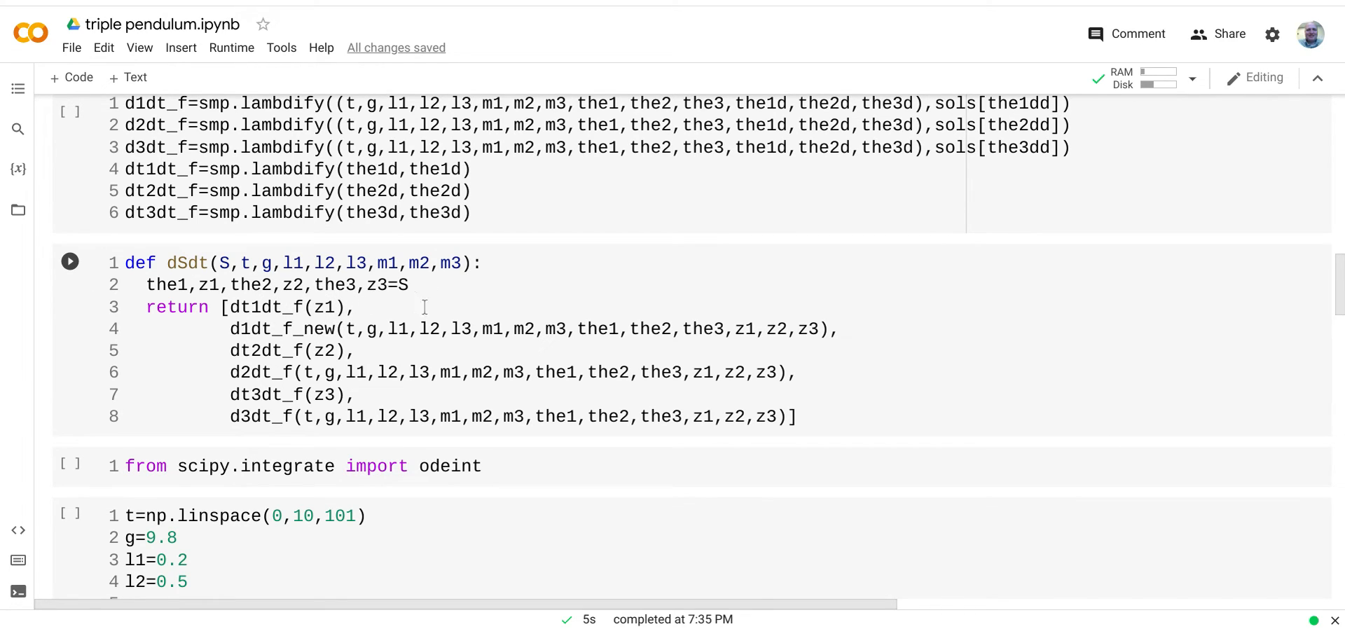
mouse_move(405, 311)
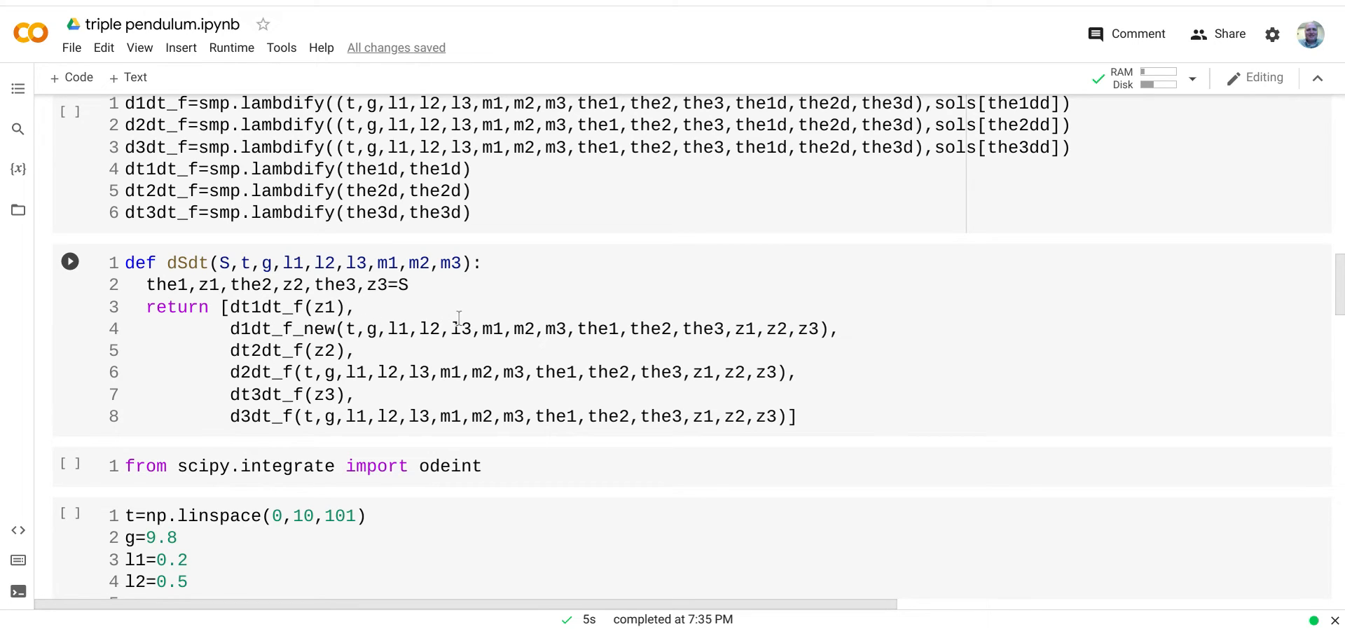
drag(351, 168, 471, 213)
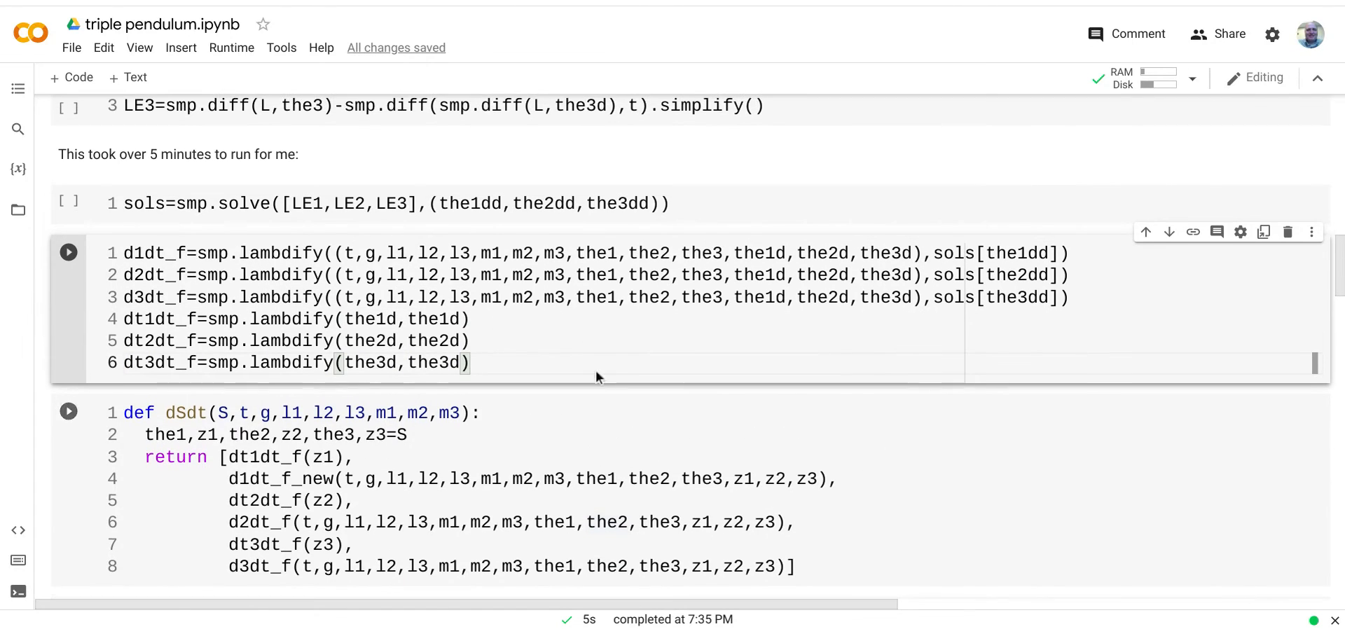
Step: Scroll through the odeint, matplotlib, getLineData and ani.save('pen.gif') cells to the Wolfram notebook
scroll(down, 3)
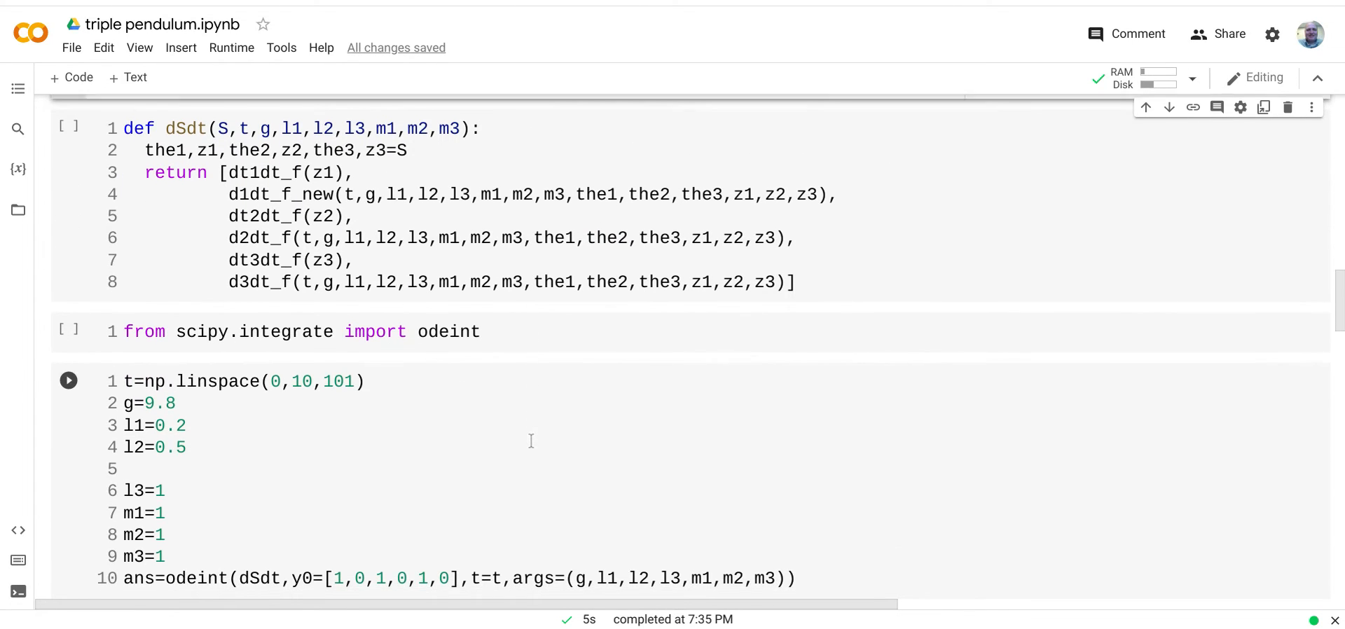
scroll(down, 3)
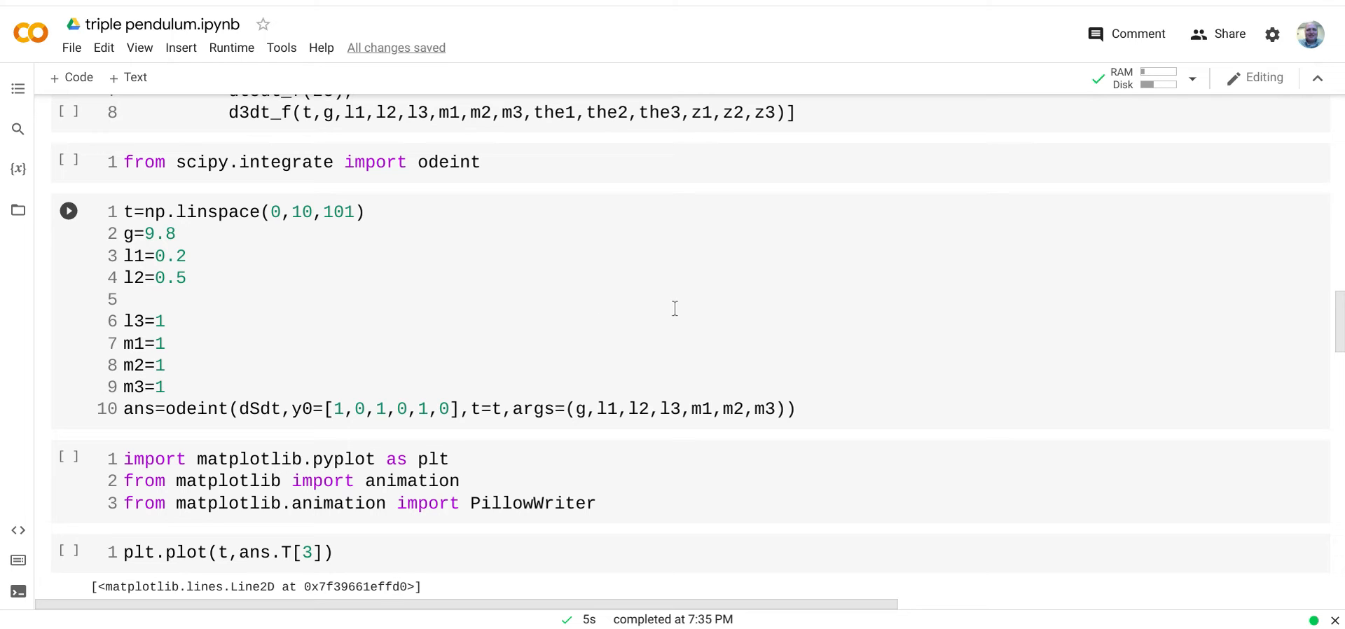
scroll(down, 3)
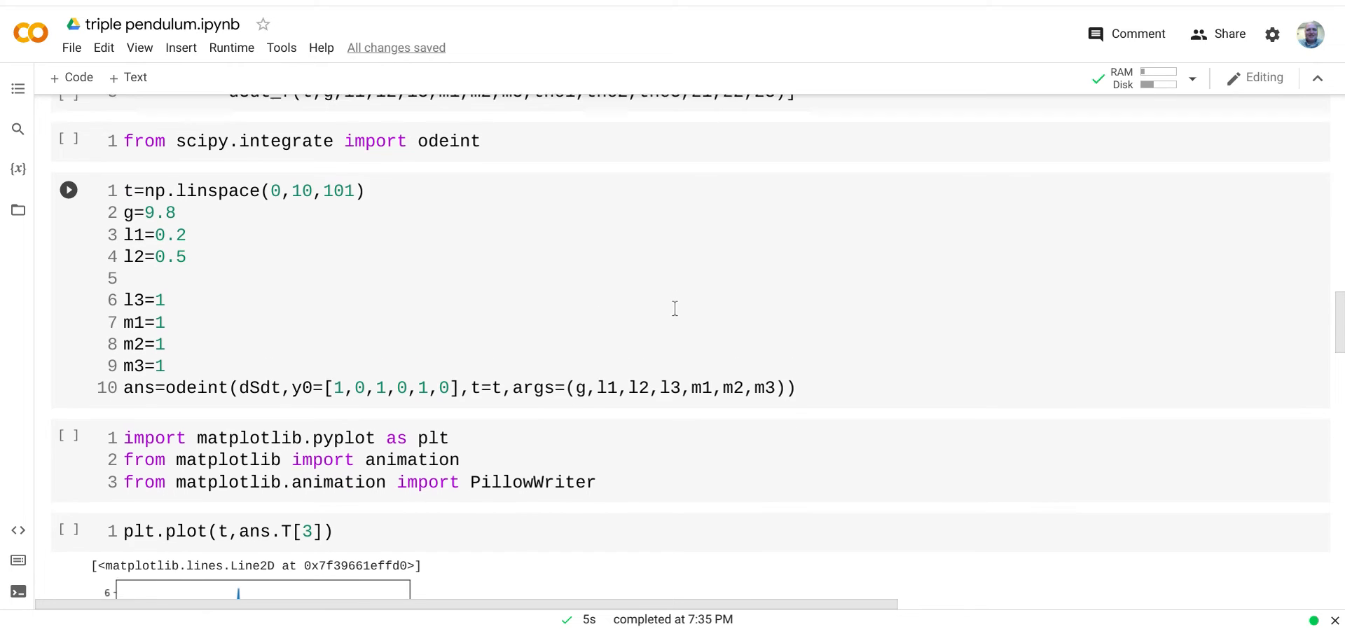
scroll(down, 3)
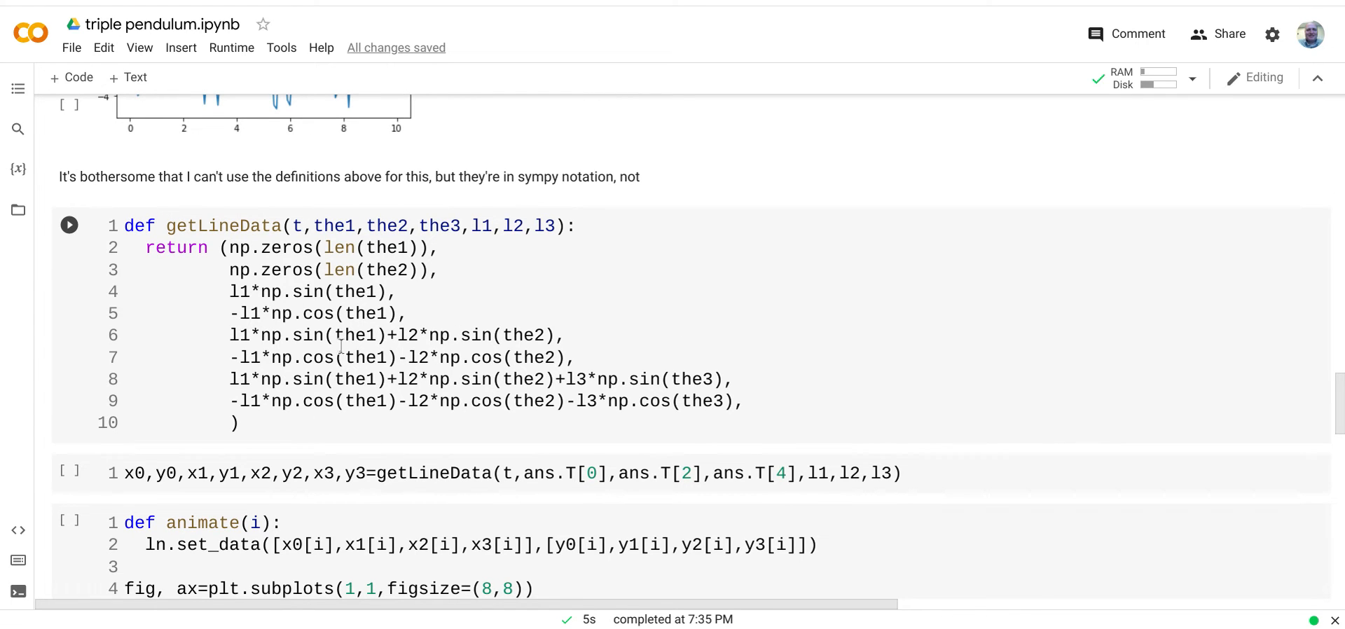
scroll(down, 3)
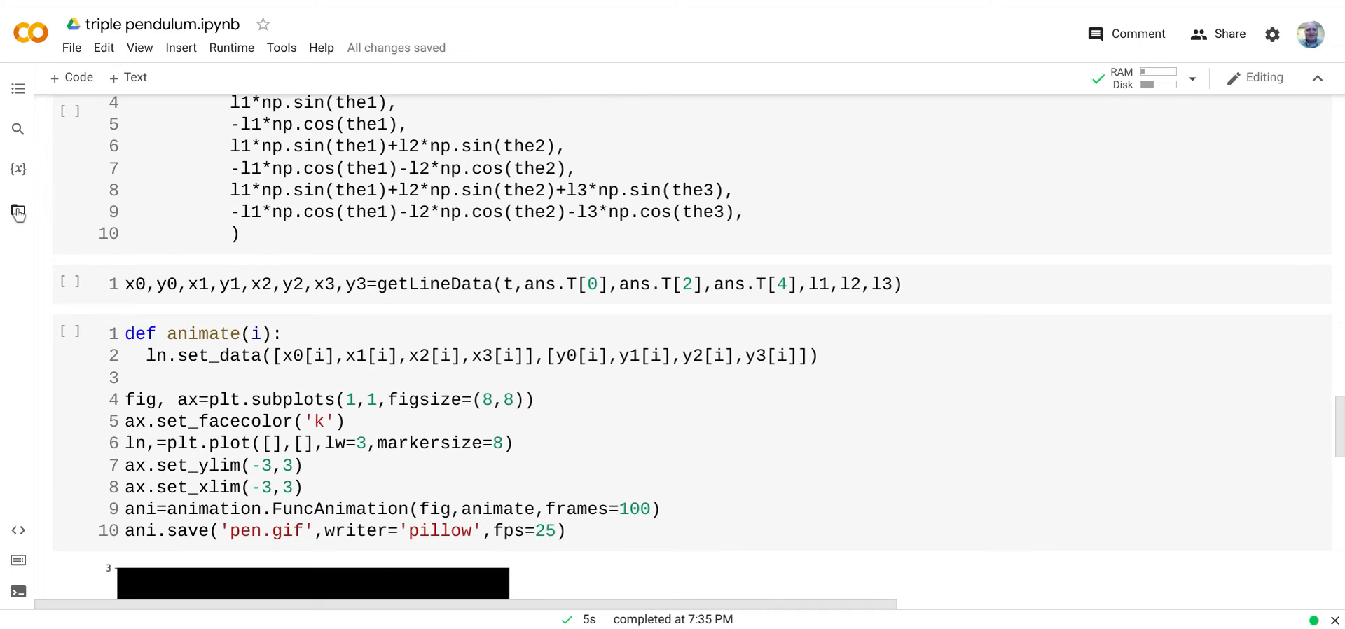
click(18, 213)
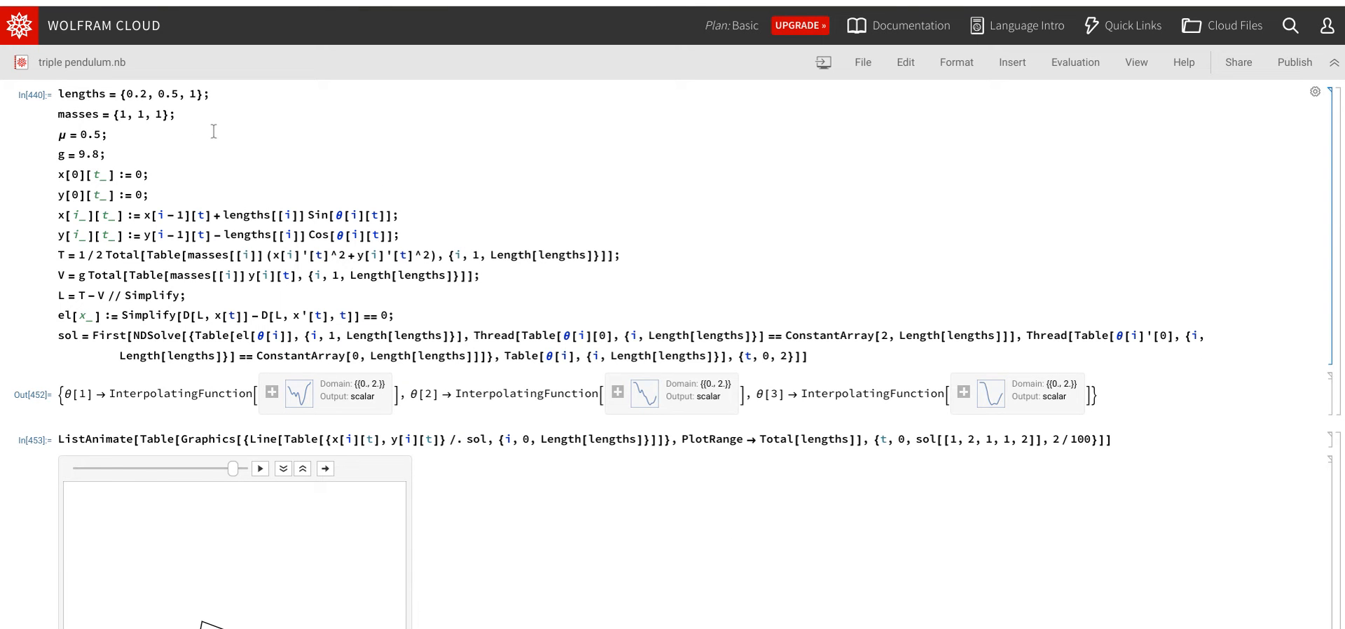
mouse_move(209, 116)
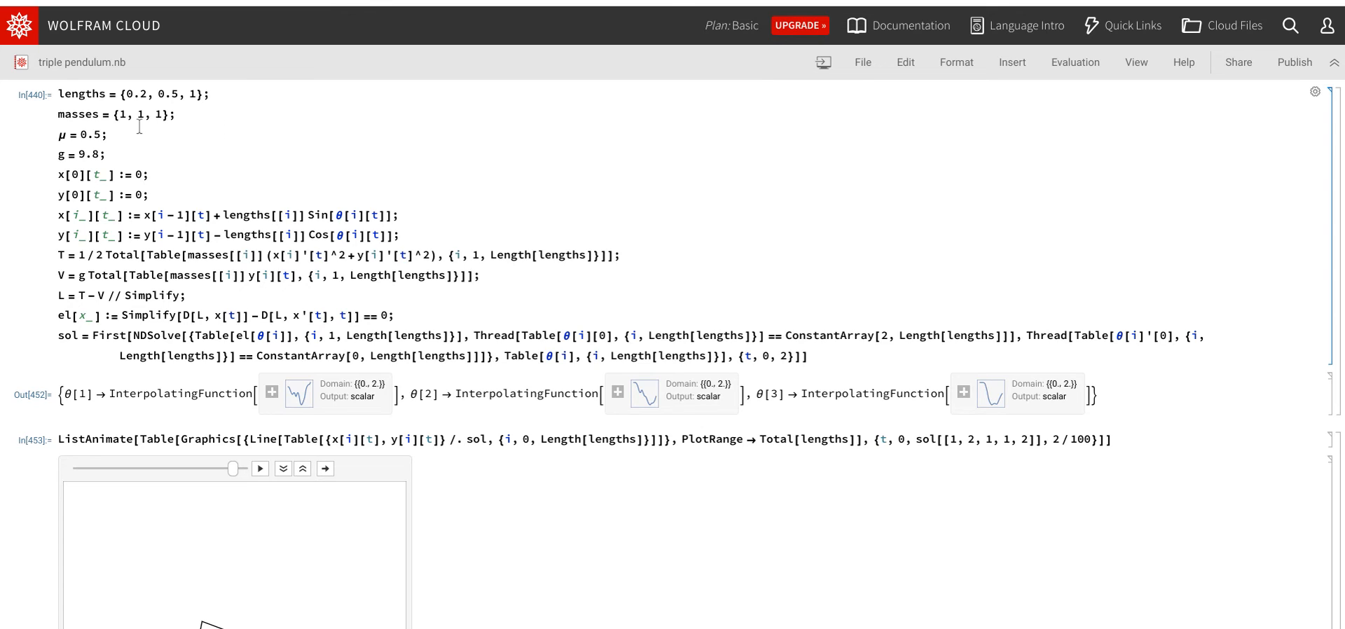
mouse_move(156, 162)
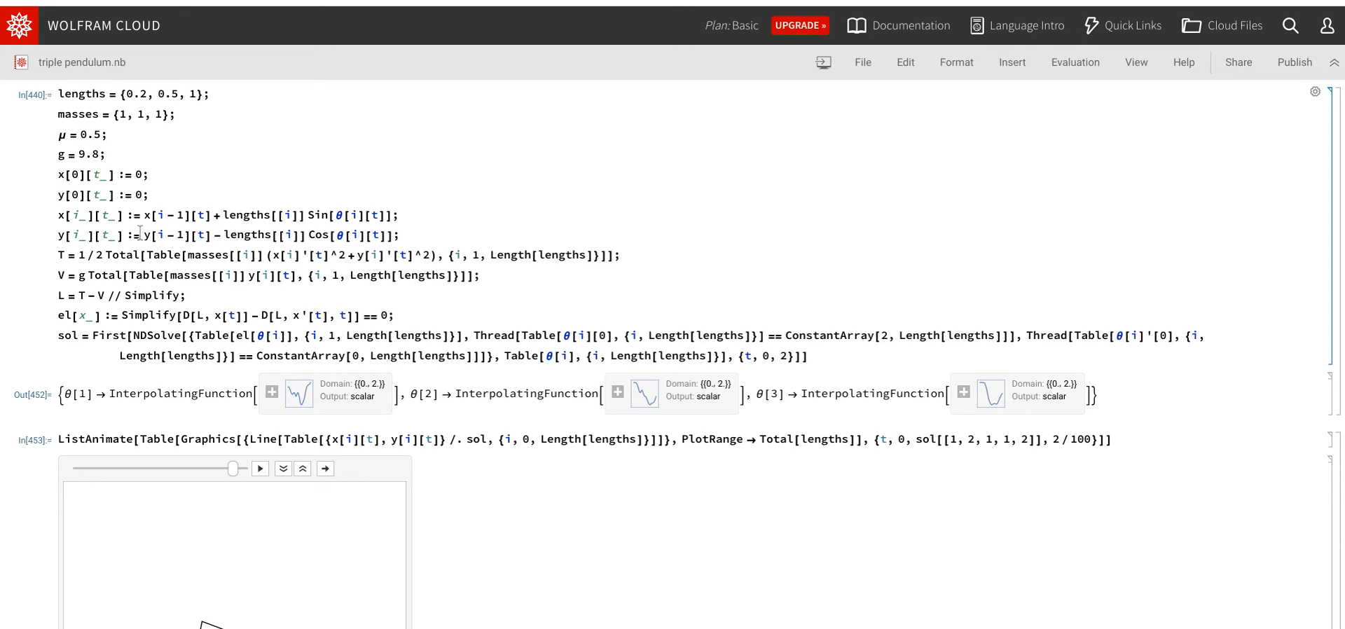
mouse_move(412, 230)
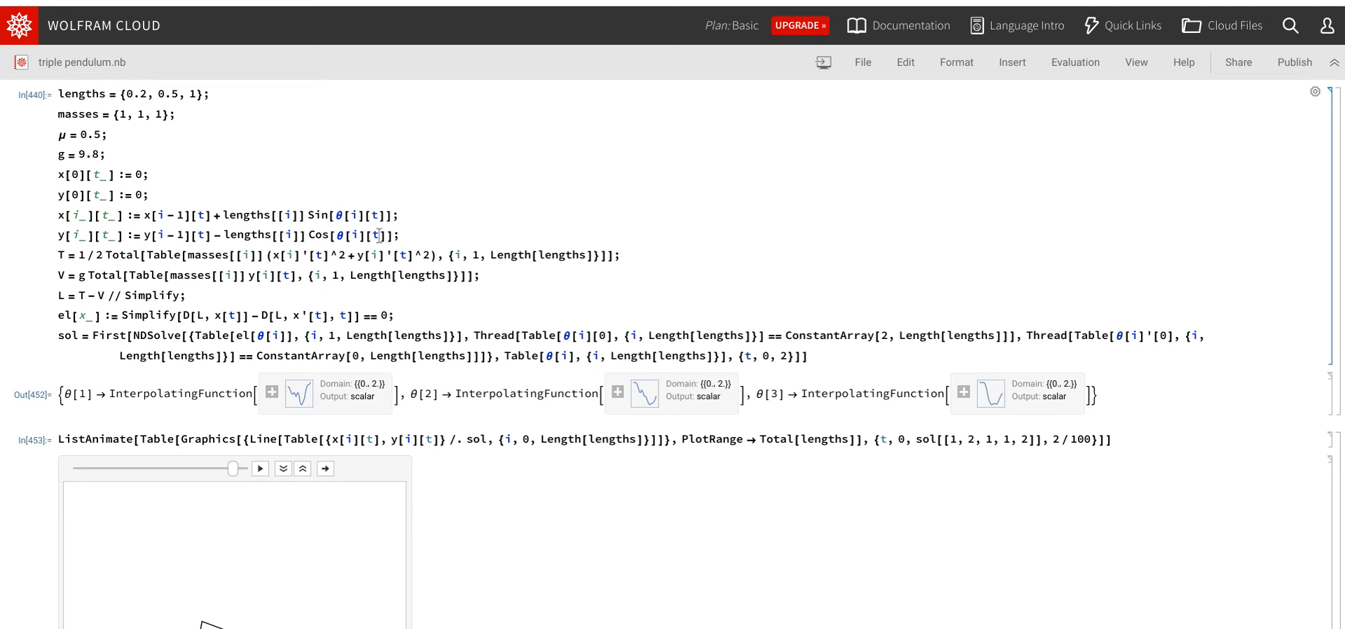
mouse_move(625, 272)
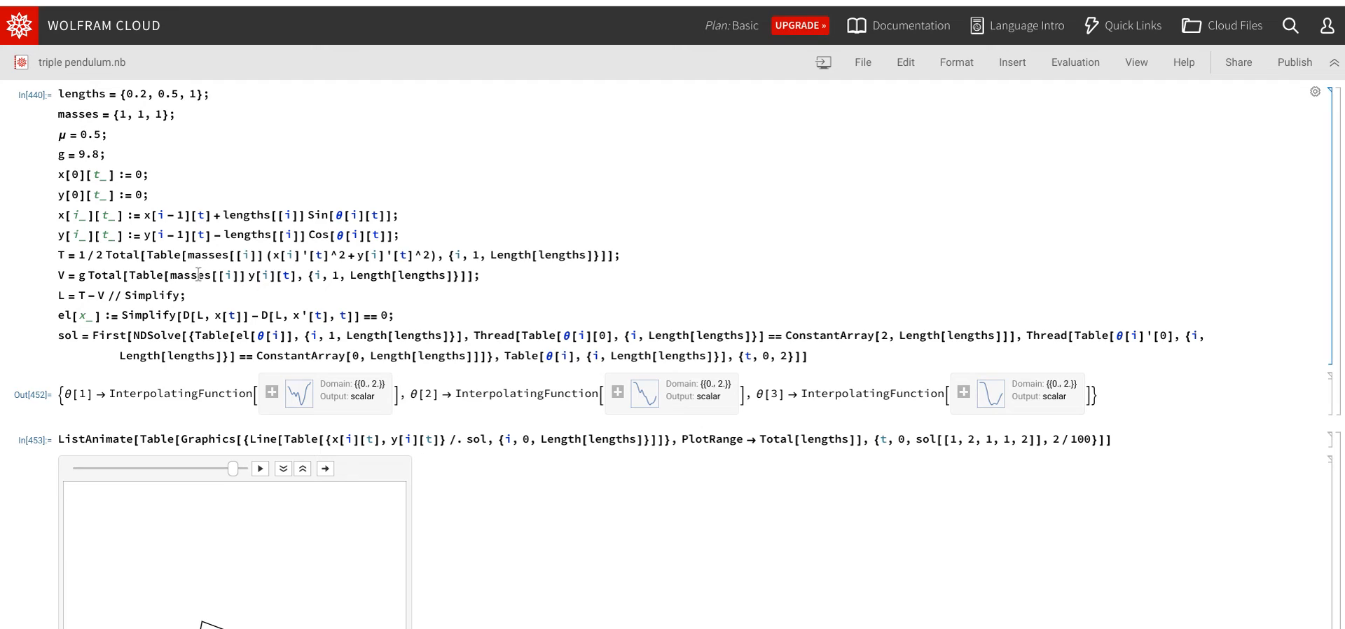
mouse_move(222, 294)
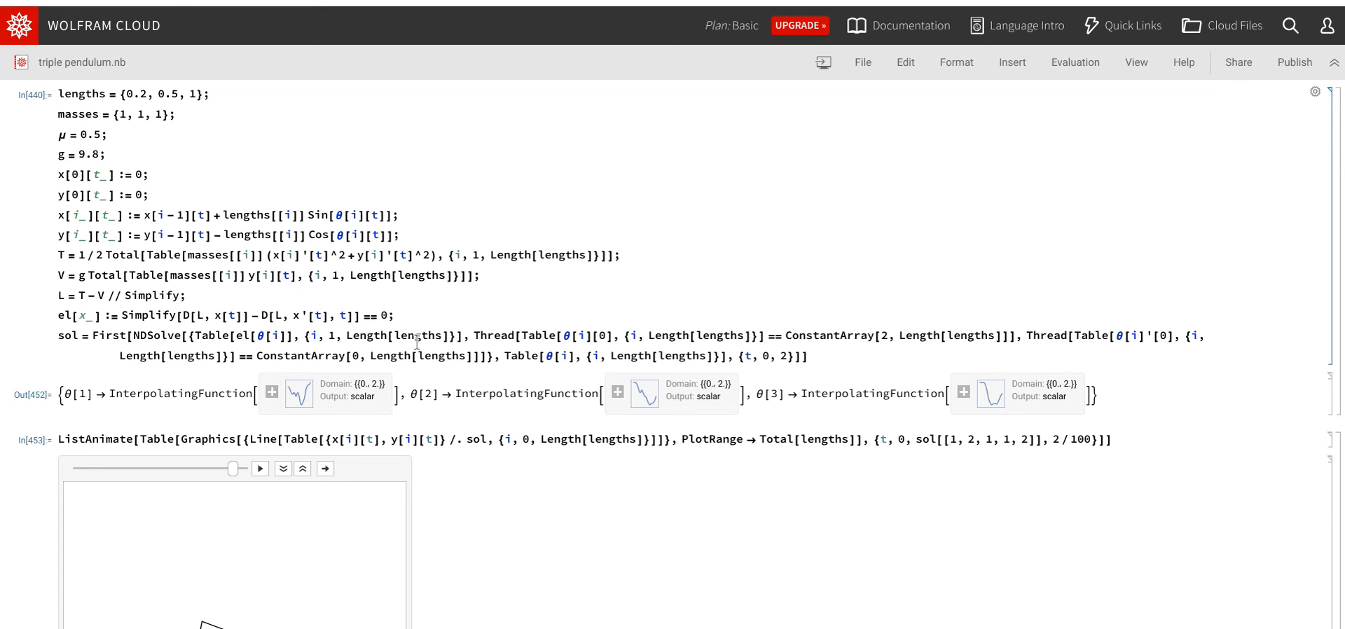
mouse_move(888, 331)
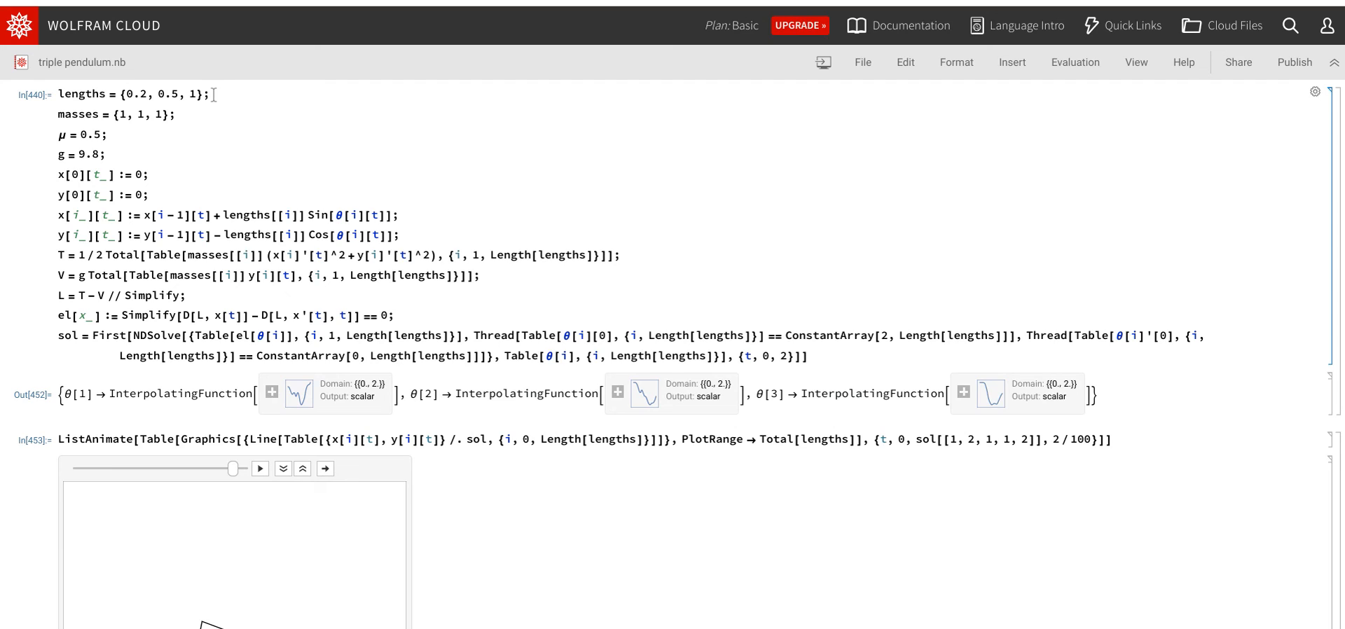
mouse_move(588, 336)
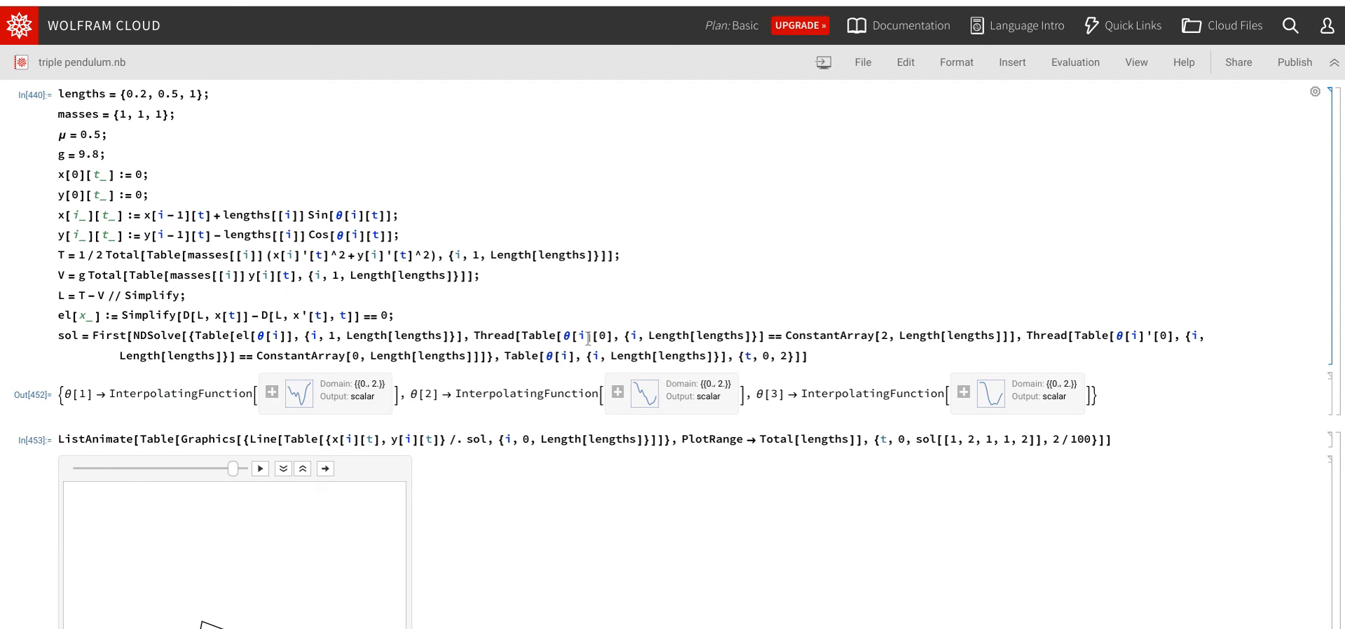
mouse_move(636, 352)
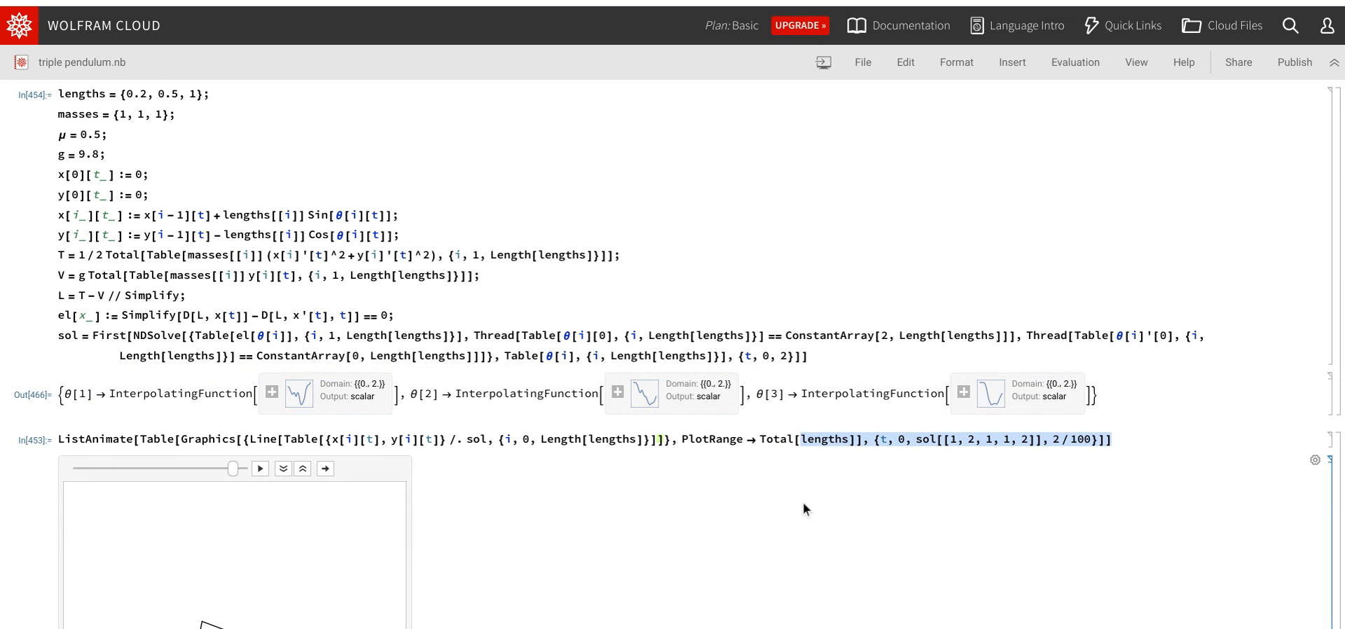
Step: Evaluate ListAnimate, play the triple-pendulum animation, then pause it mid-swing
click(797, 438)
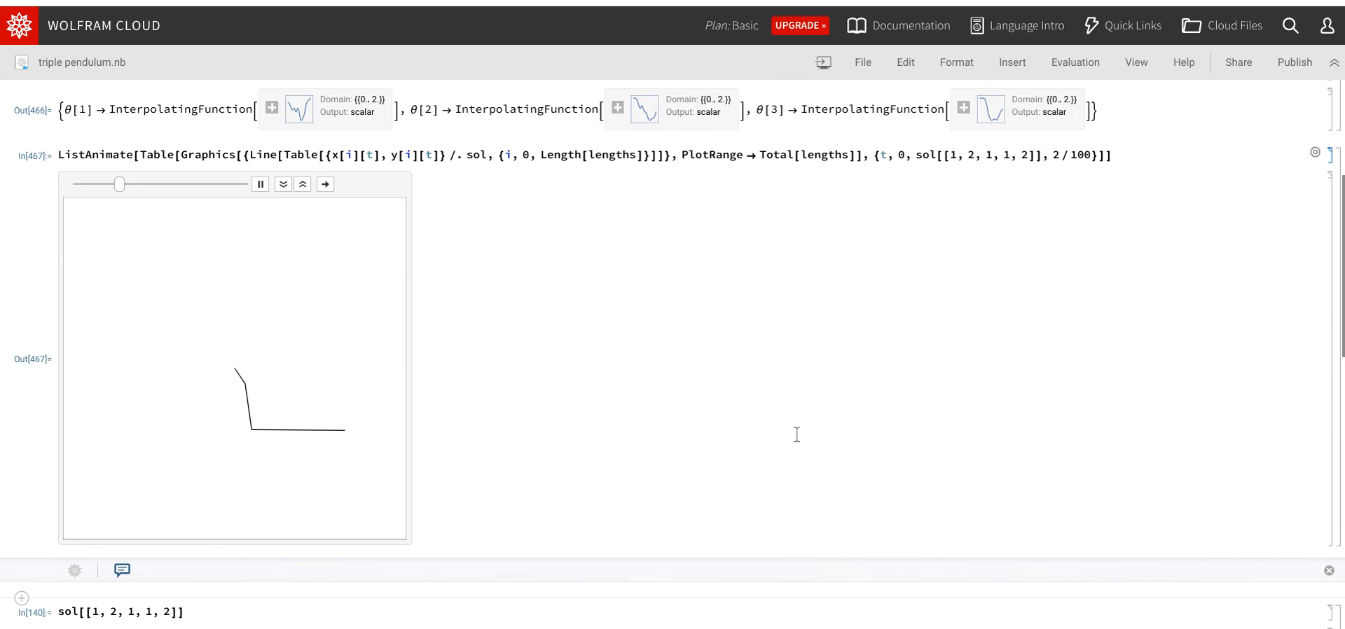
click(261, 183)
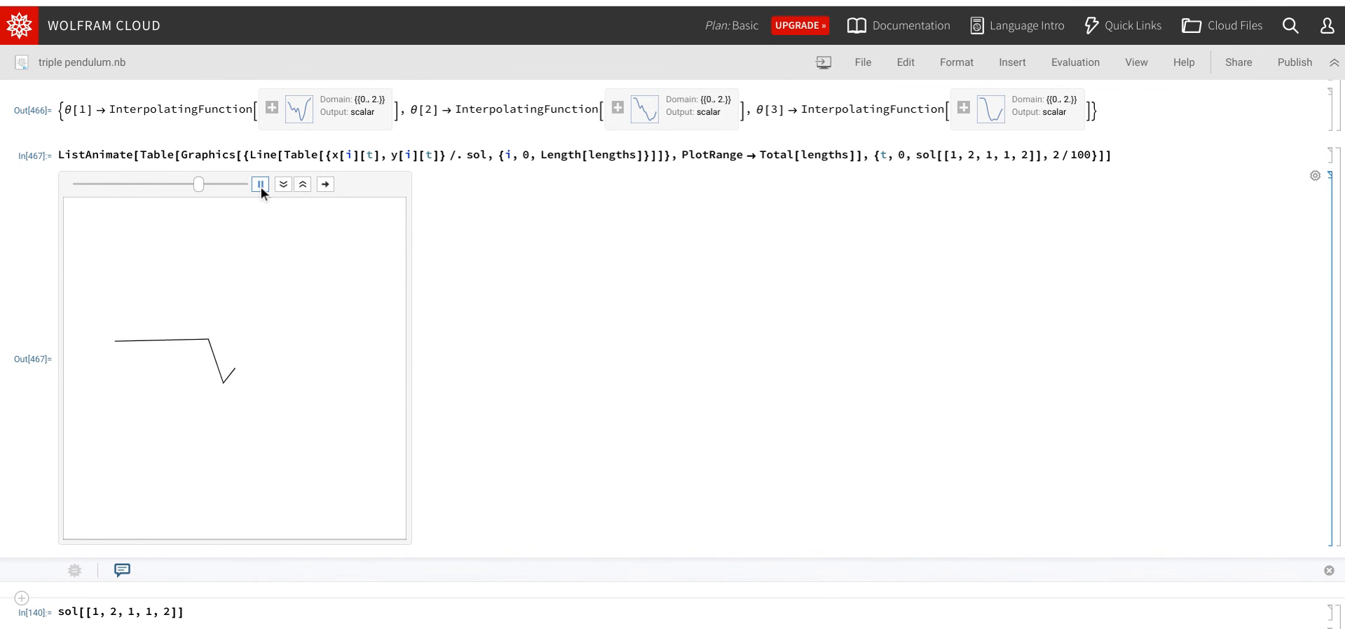
click(260, 184)
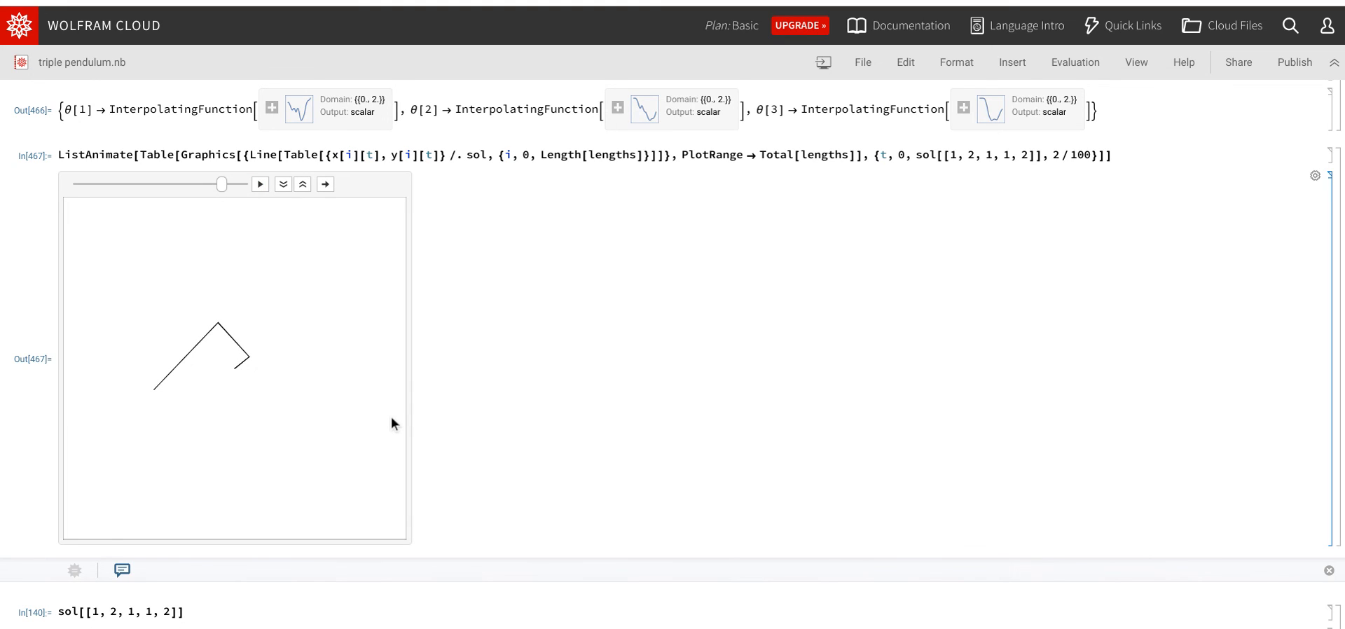
mouse_move(641, 278)
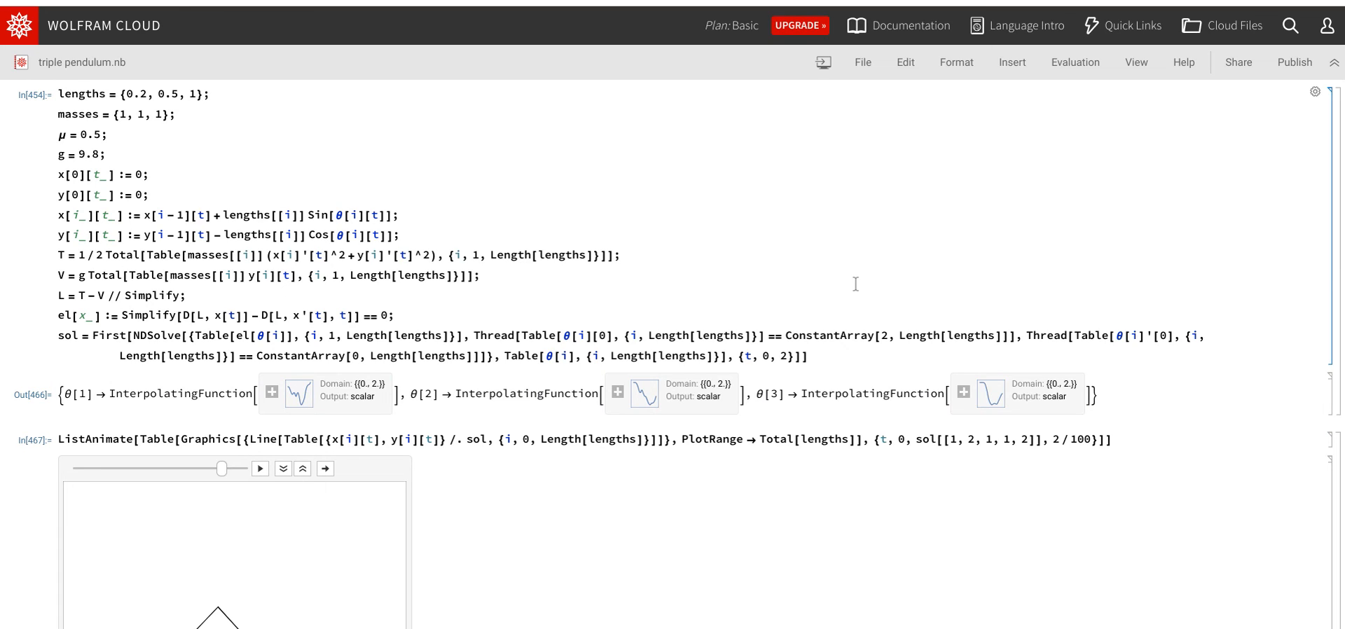
scroll(down, 3)
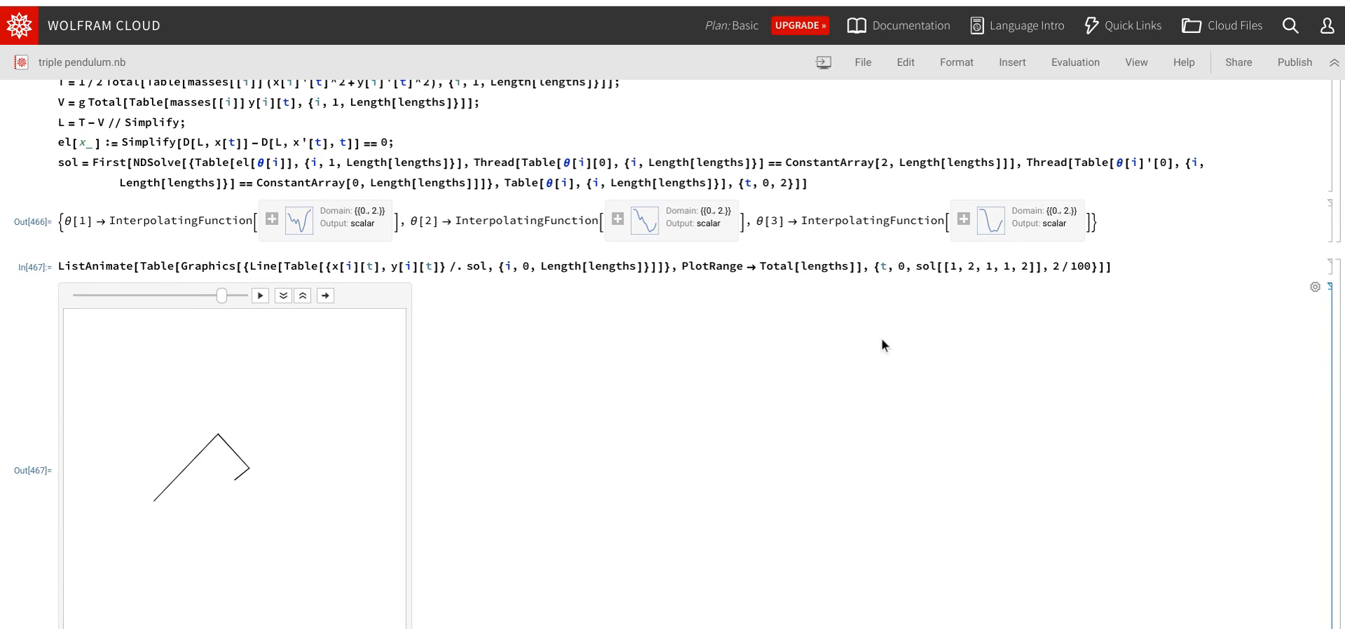
mouse_move(1069, 520)
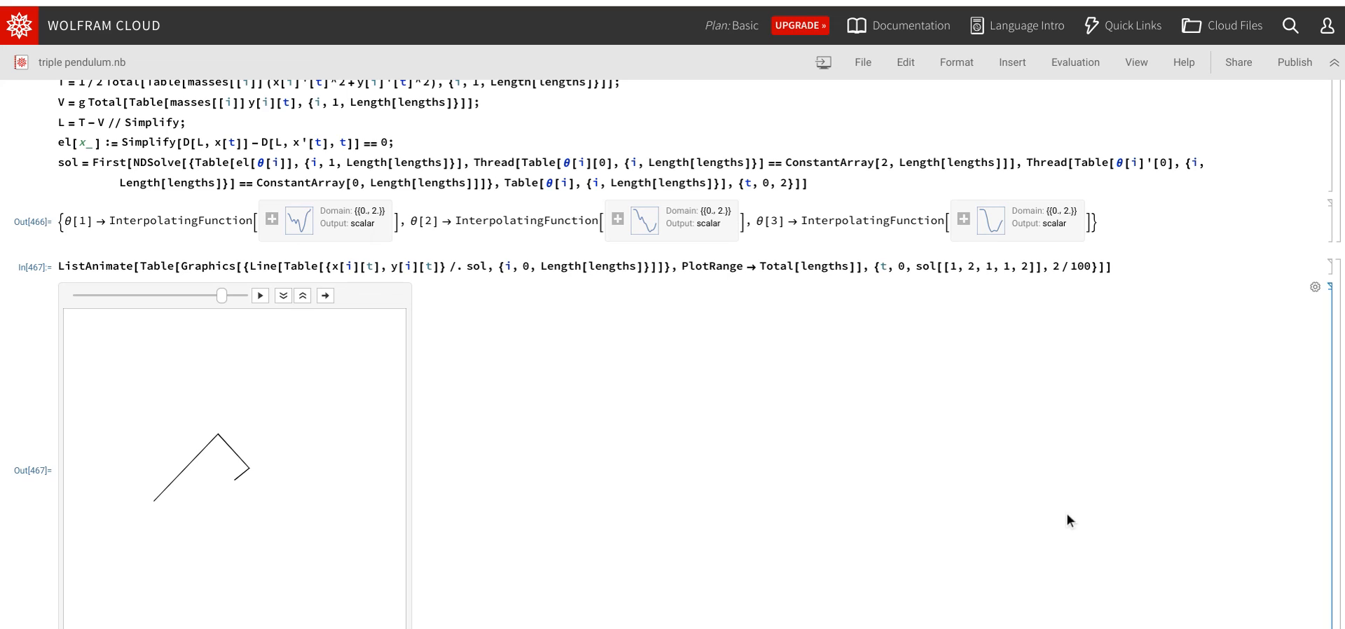